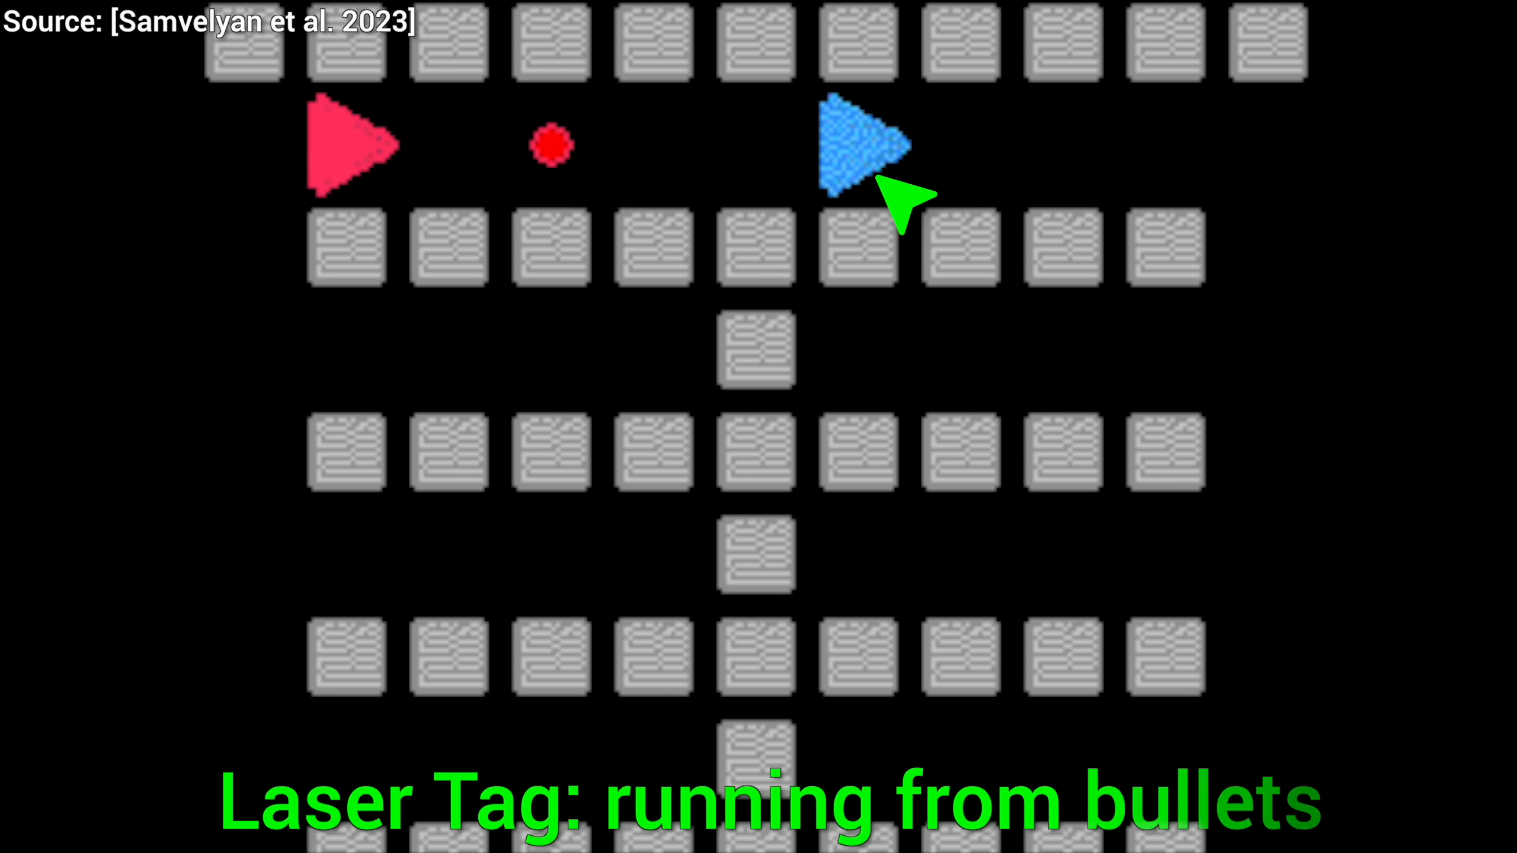
{"action": "mouse_move", "coordinate": [905, 505]}
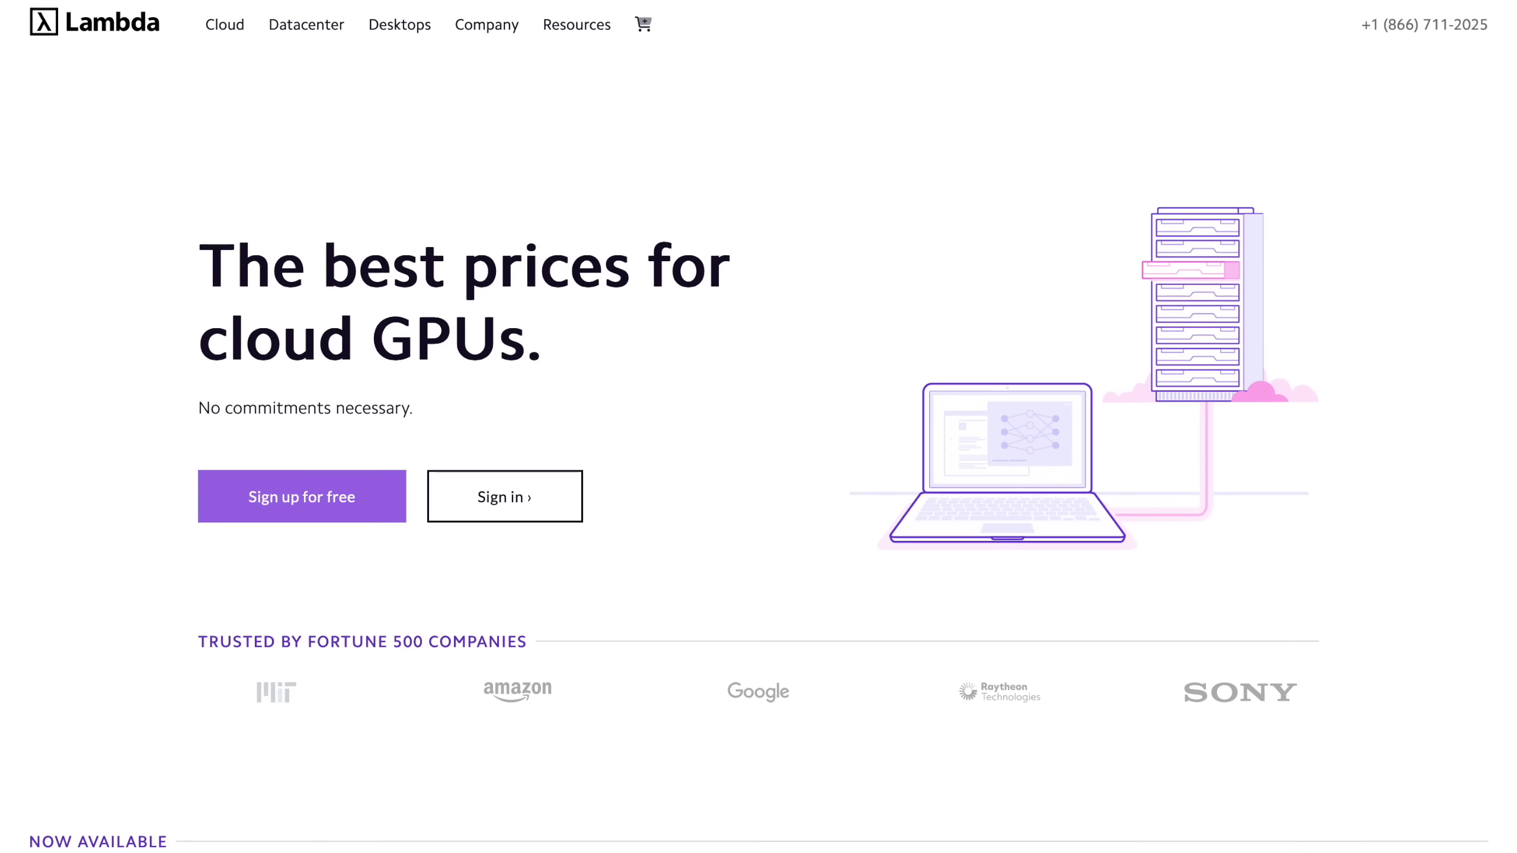
{"action": "scroll", "scroll_direction": "down", "scroll_amount": 3}
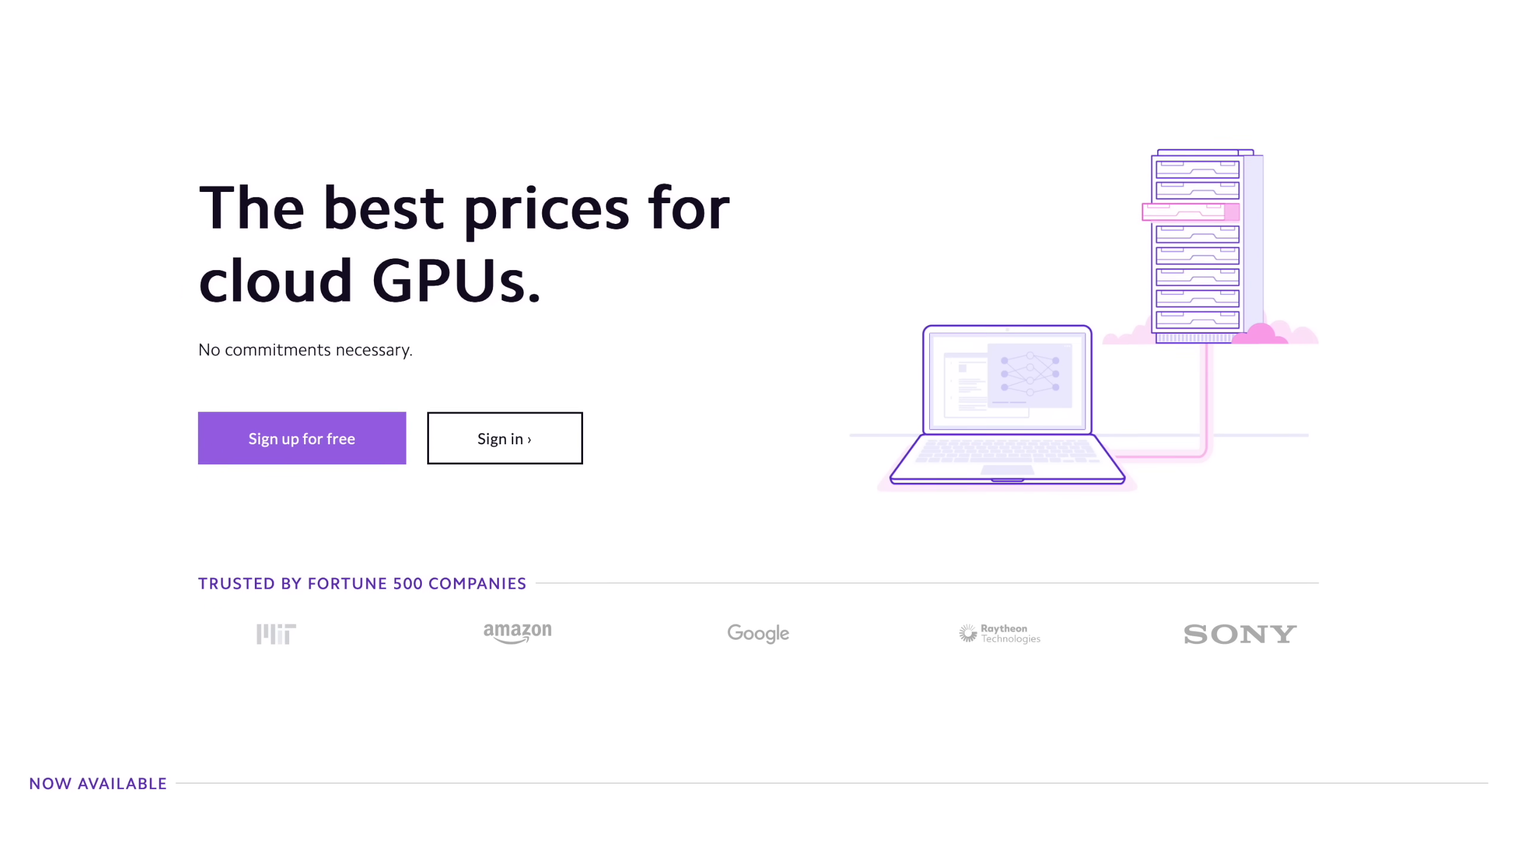
{"action": "scroll", "scroll_direction": "down", "scroll_amount": 3}
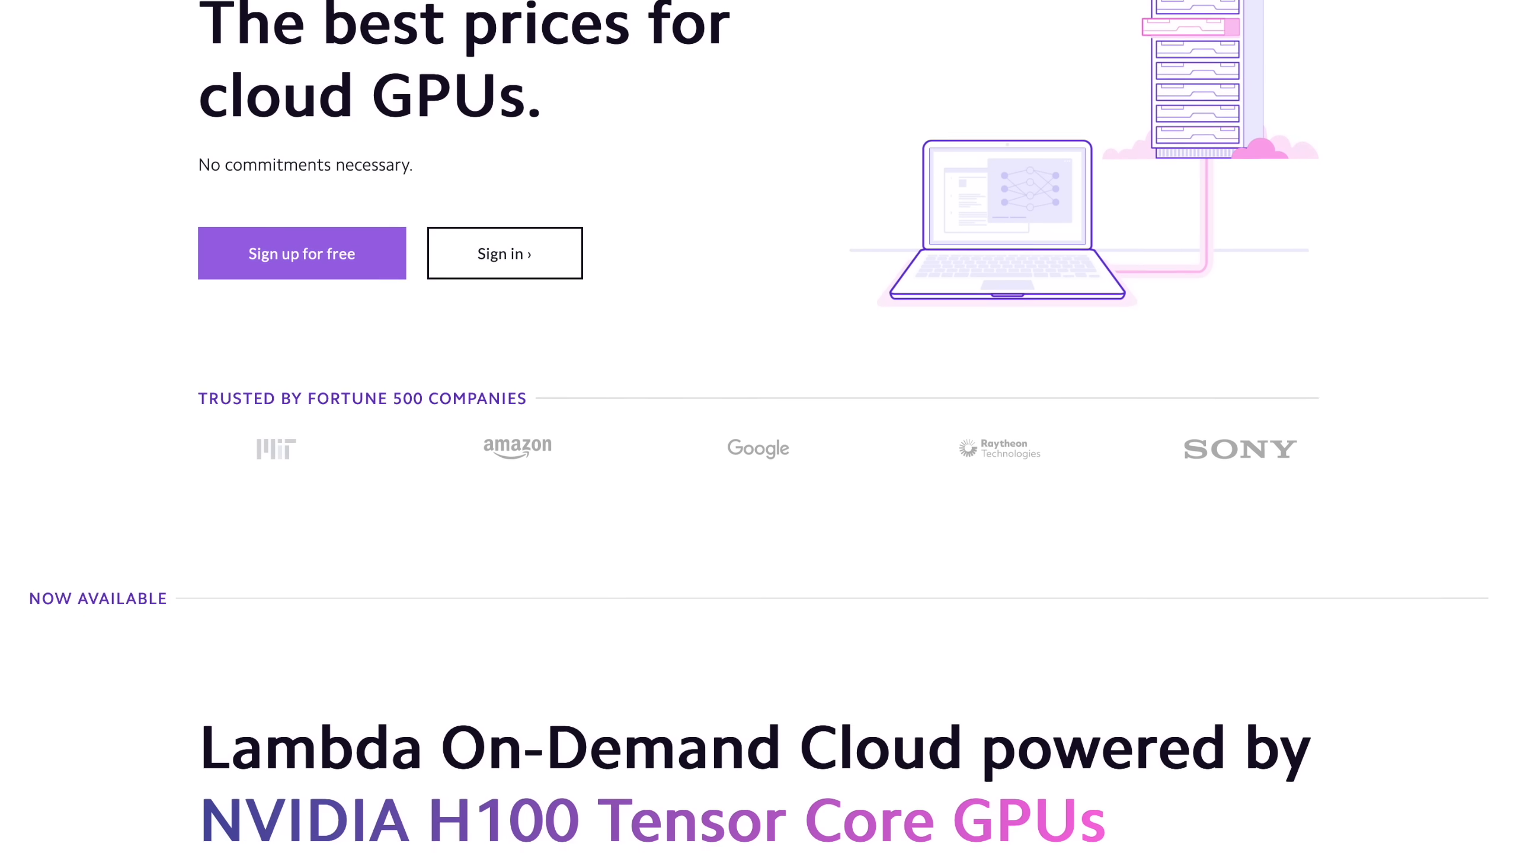
{"action": "scroll", "scroll_direction": "down", "scroll_amount": 3}
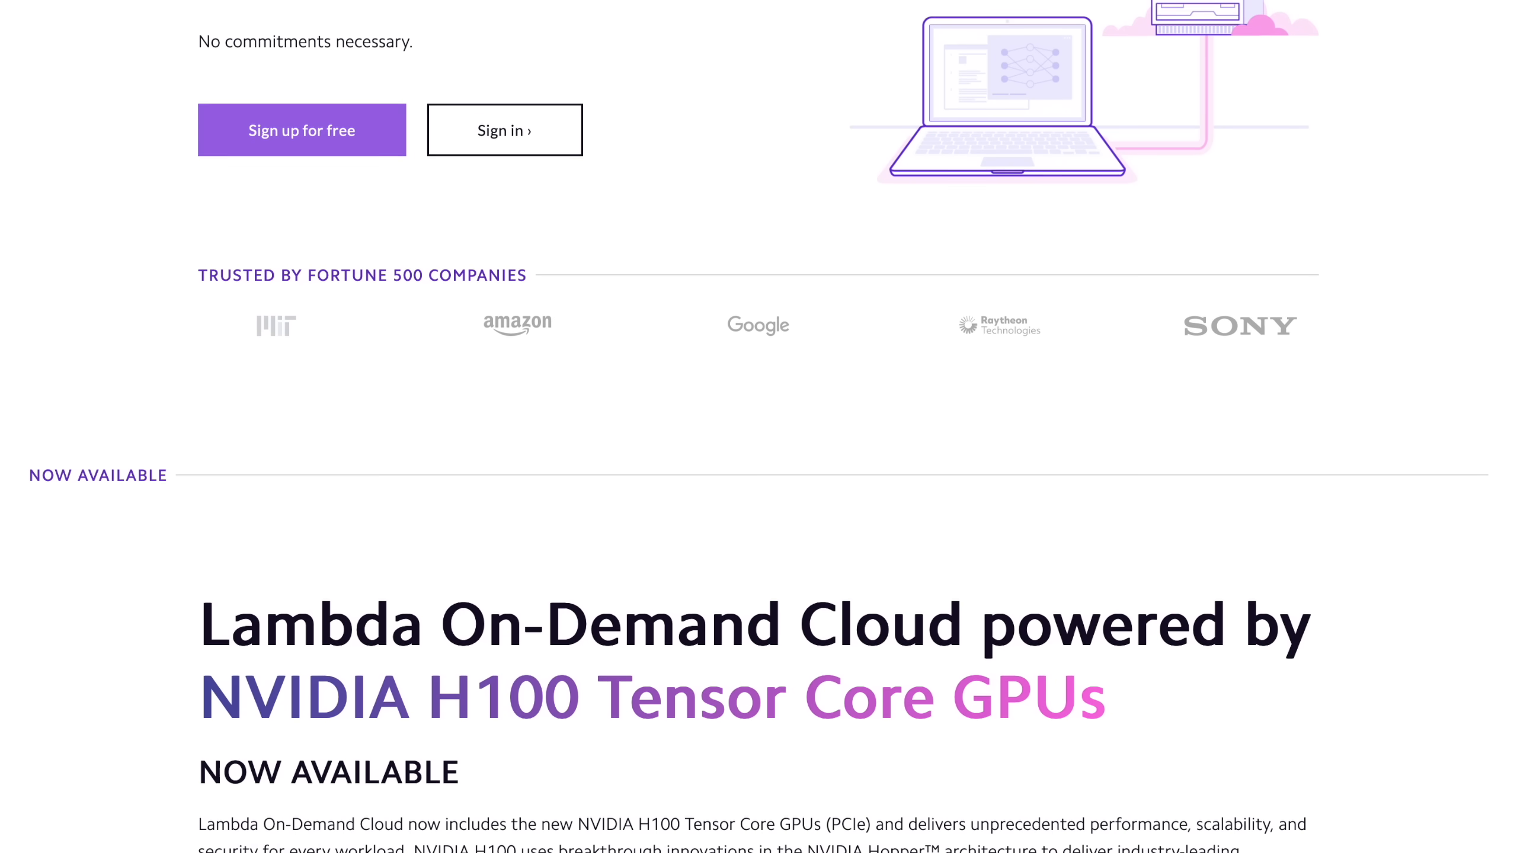
{"action": "scroll", "scroll_direction": "down", "scroll_amount": 3}
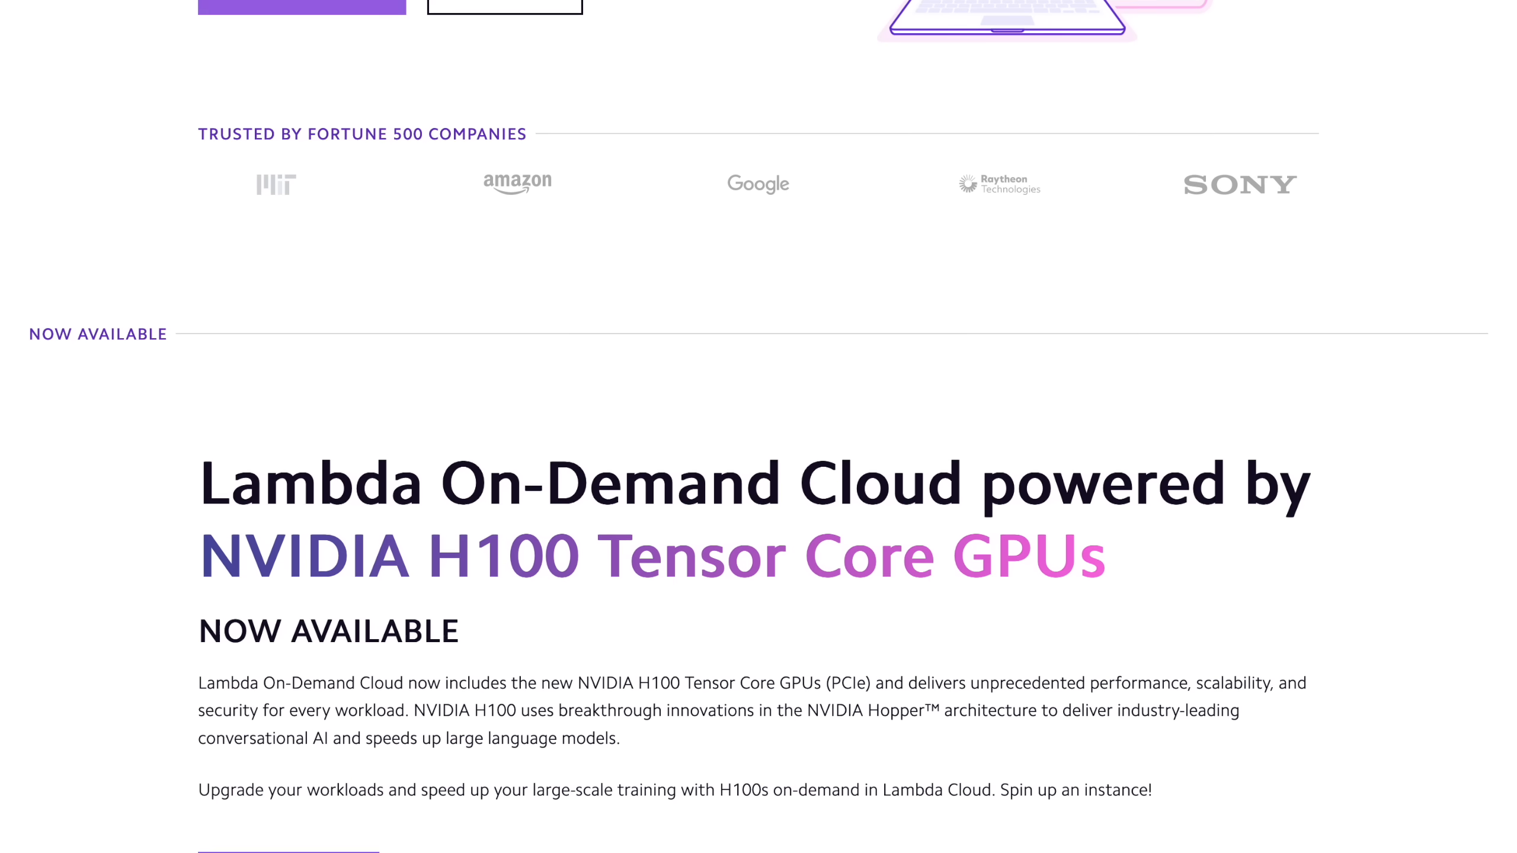
{"action": "scroll", "scroll_direction": "down", "scroll_amount": 3}
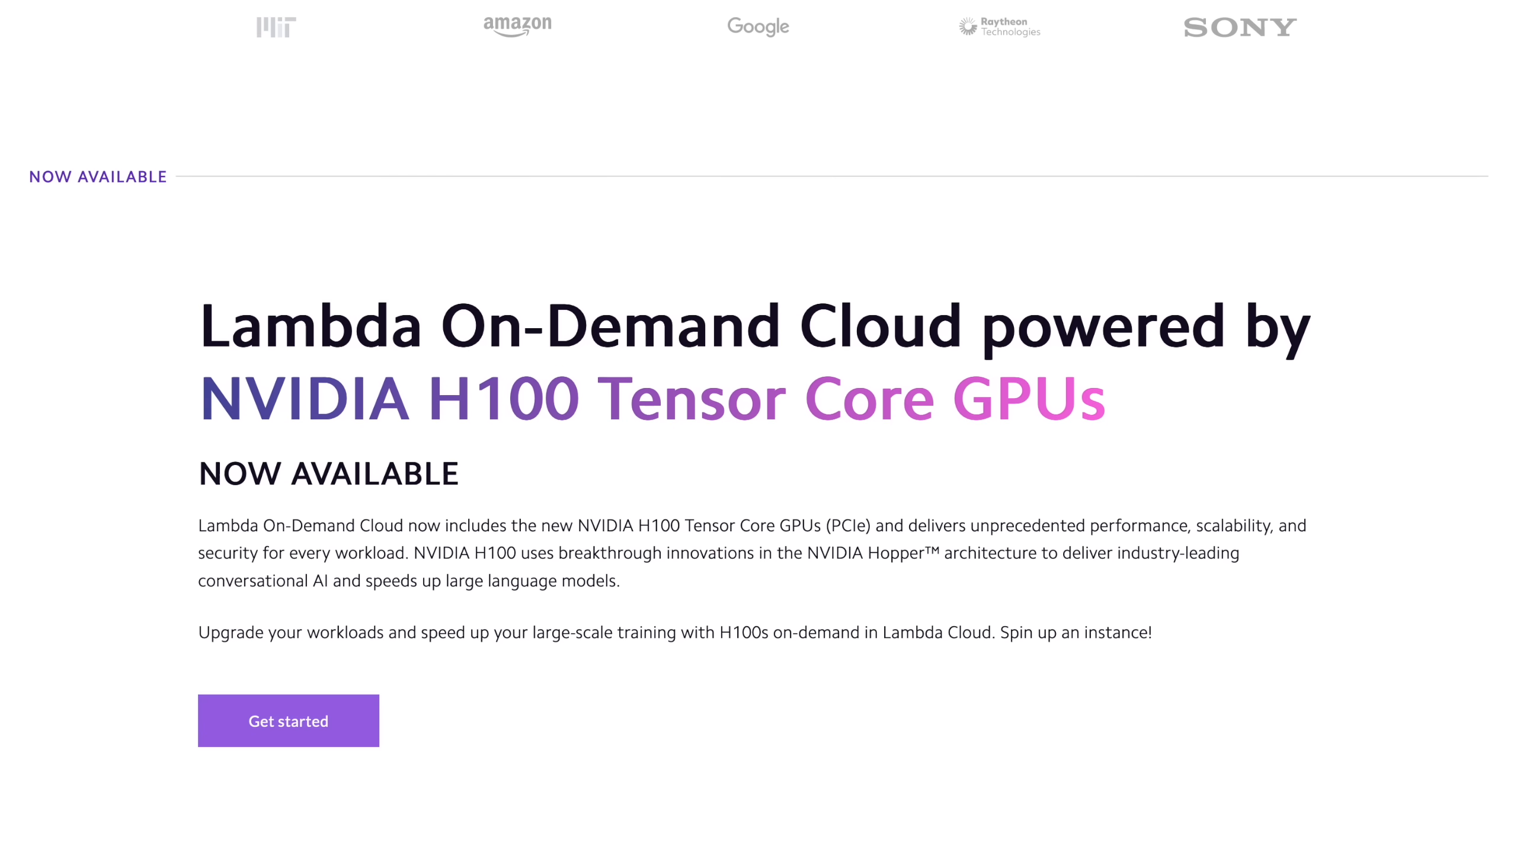
{"action": "scroll", "scroll_direction": "down", "scroll_amount": 3}
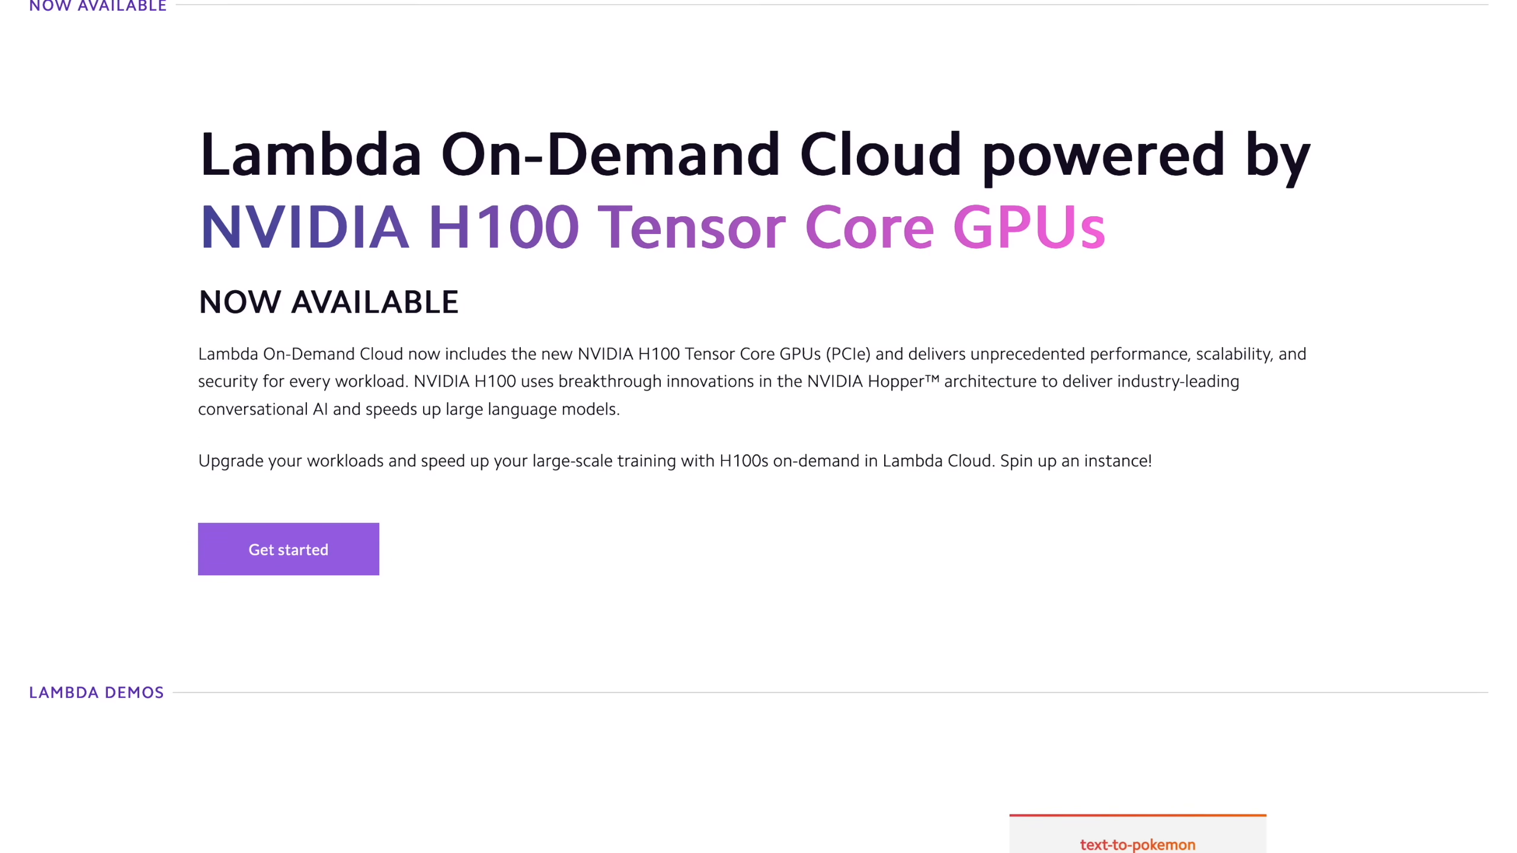
{"action": "scroll", "scroll_direction": "down", "scroll_amount": 3}
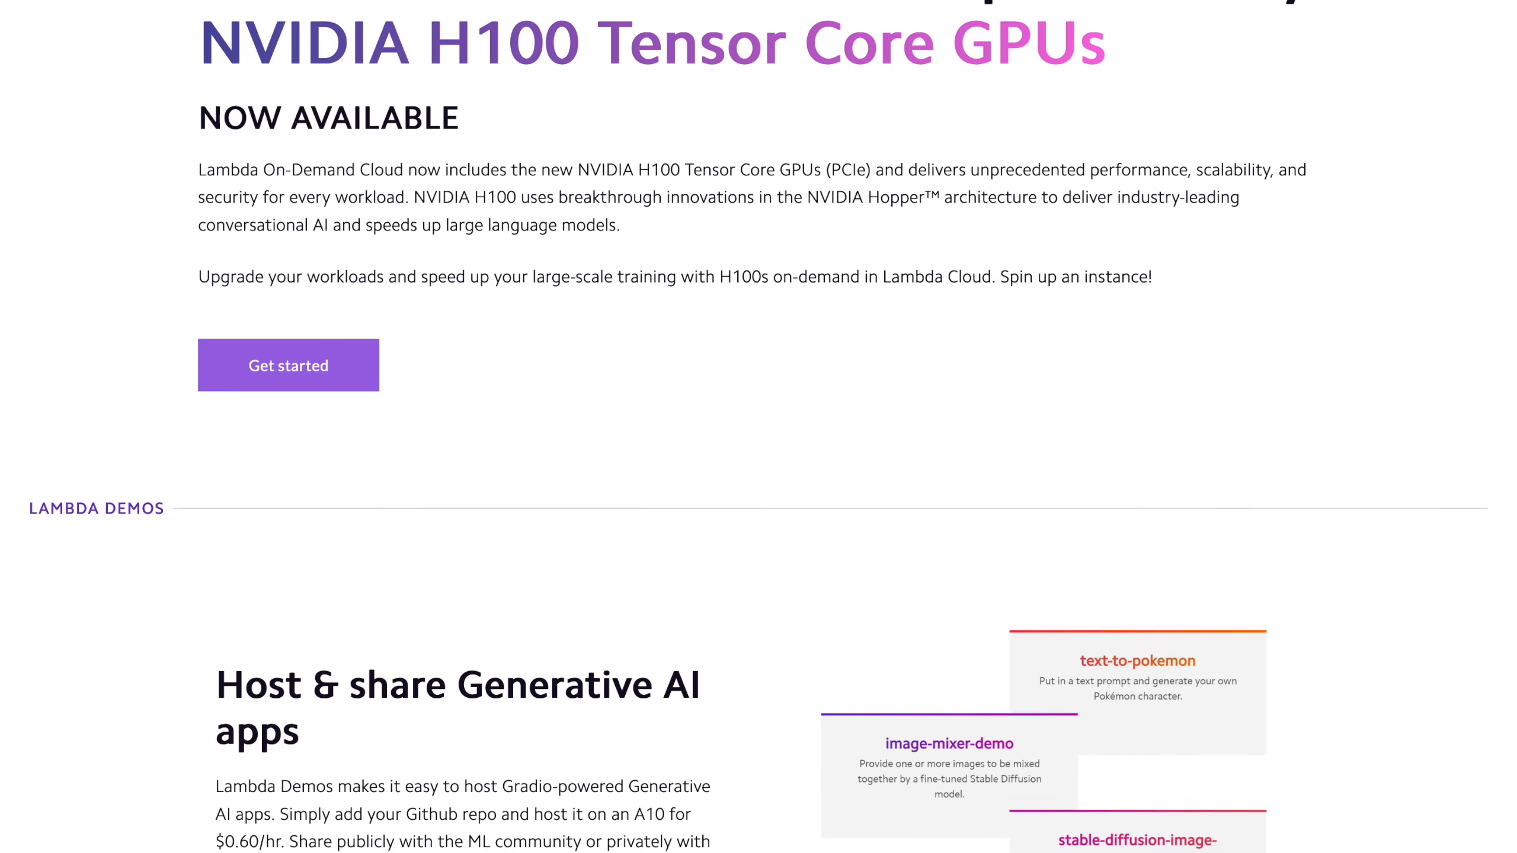
{"action": "scroll", "scroll_direction": "down", "scroll_amount": 3}
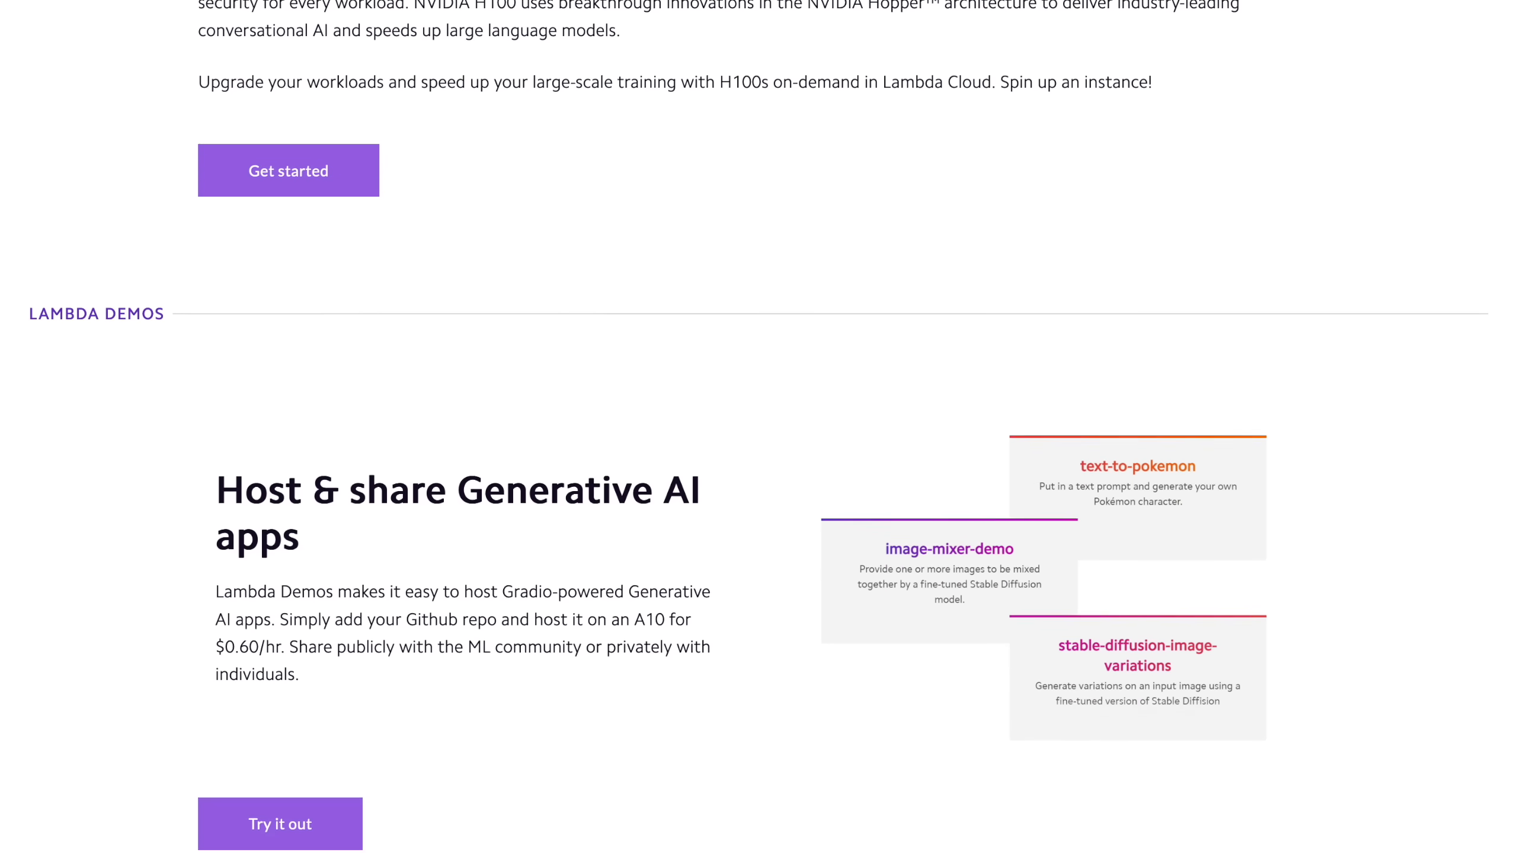
{"action": "scroll", "scroll_direction": "down", "scroll_amount": 3}
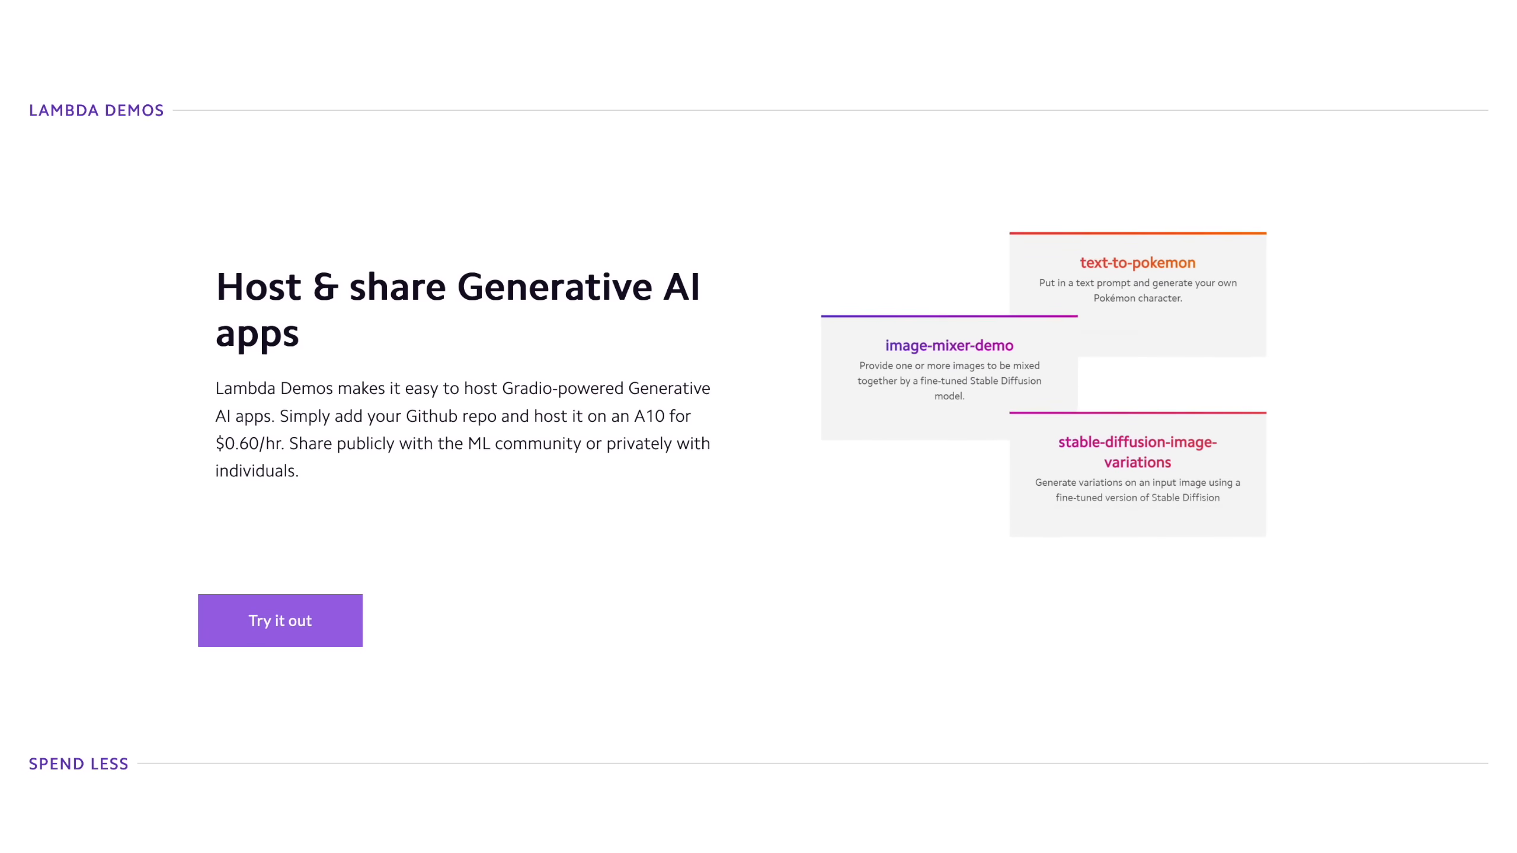
{"action": "scroll", "scroll_direction": "down", "scroll_amount": 3}
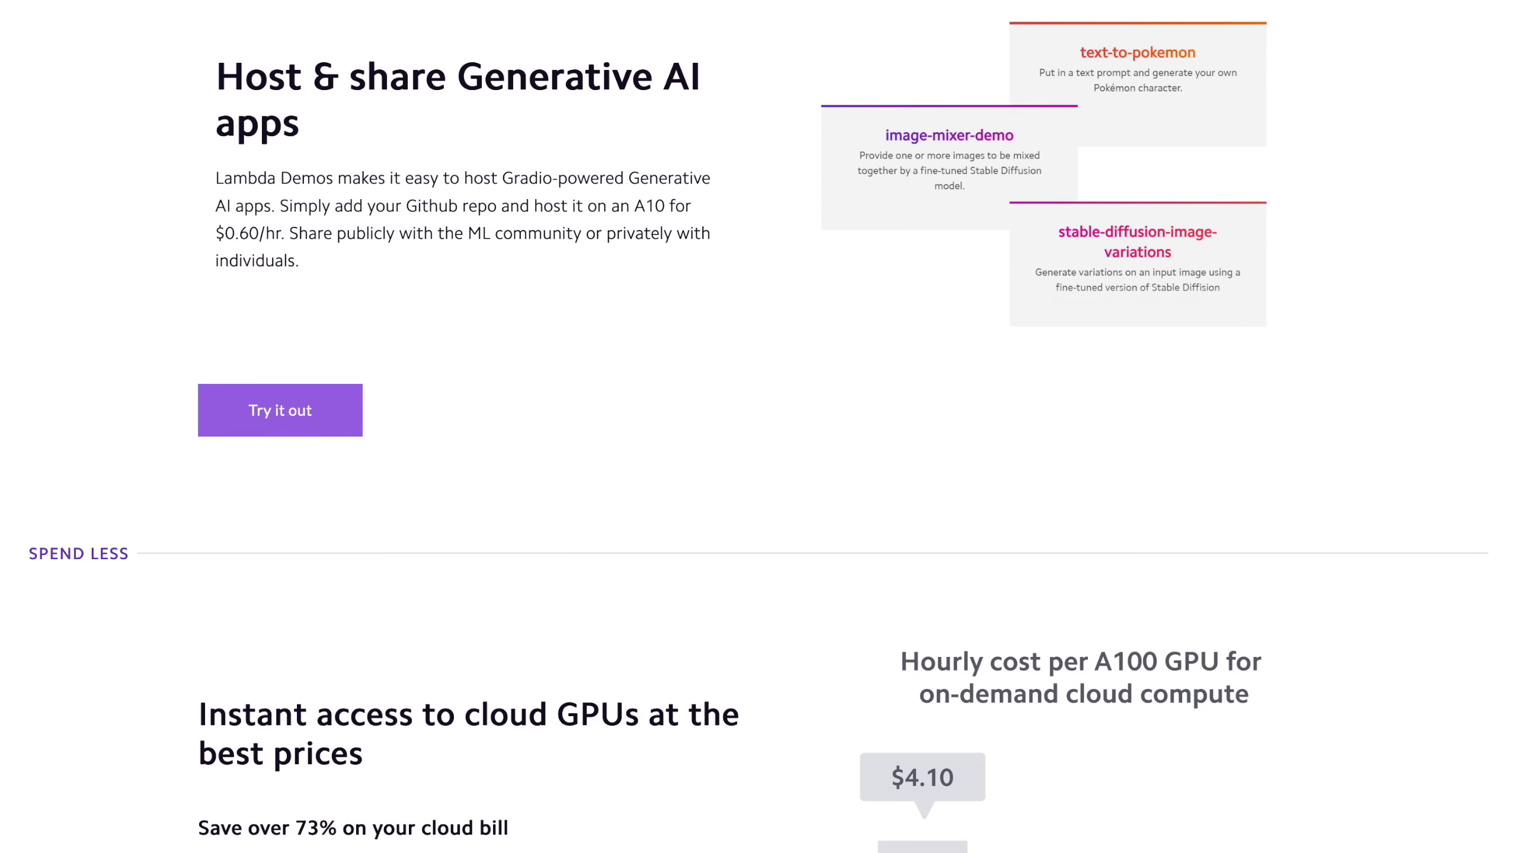
{"action": "scroll", "scroll_direction": "down", "scroll_amount": 3}
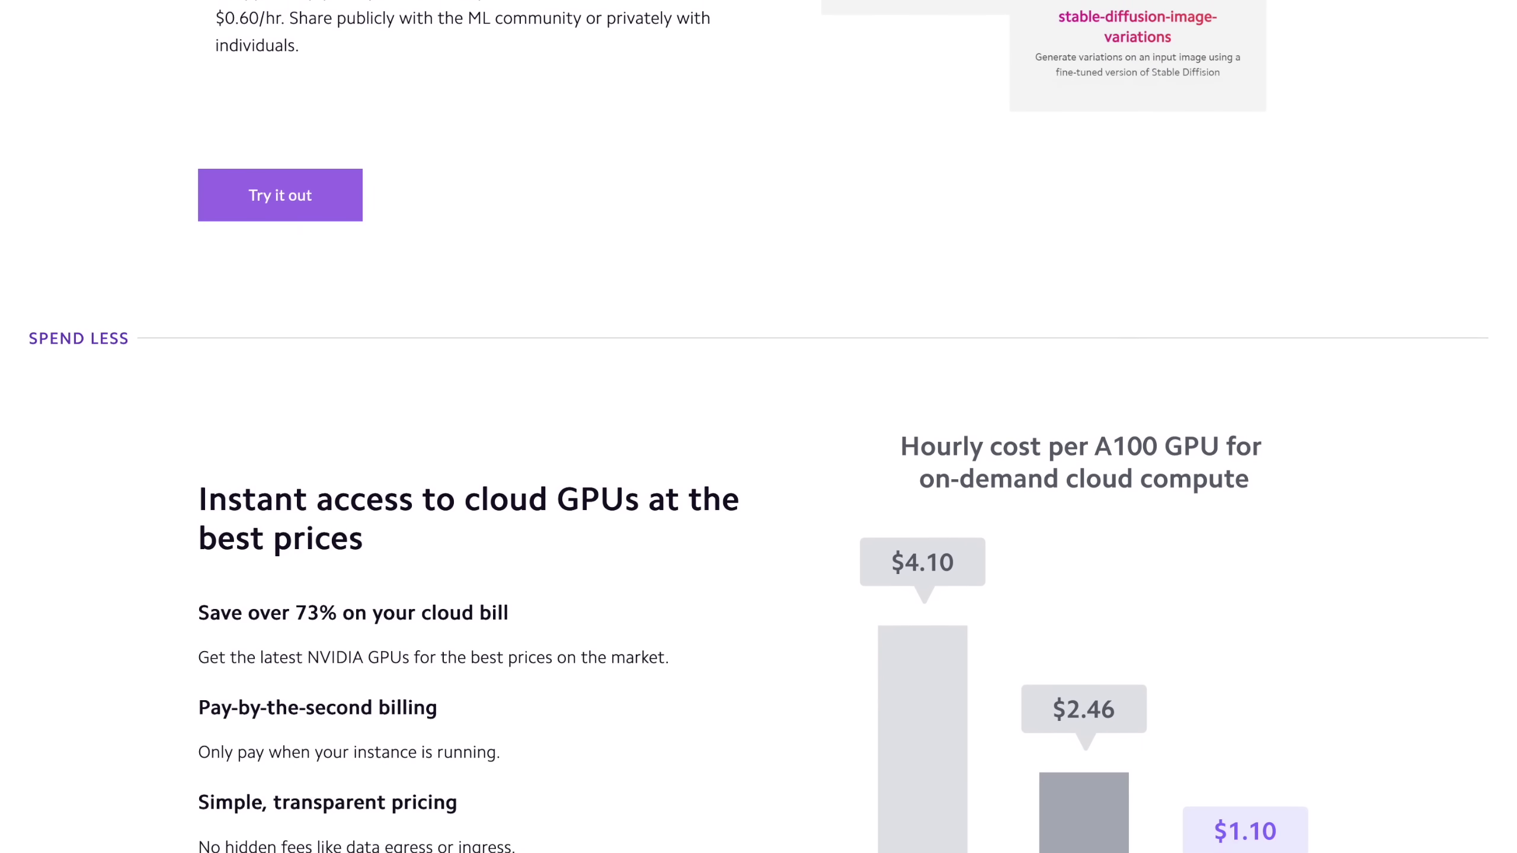
{"action": "scroll", "scroll_direction": "down", "scroll_amount": 3}
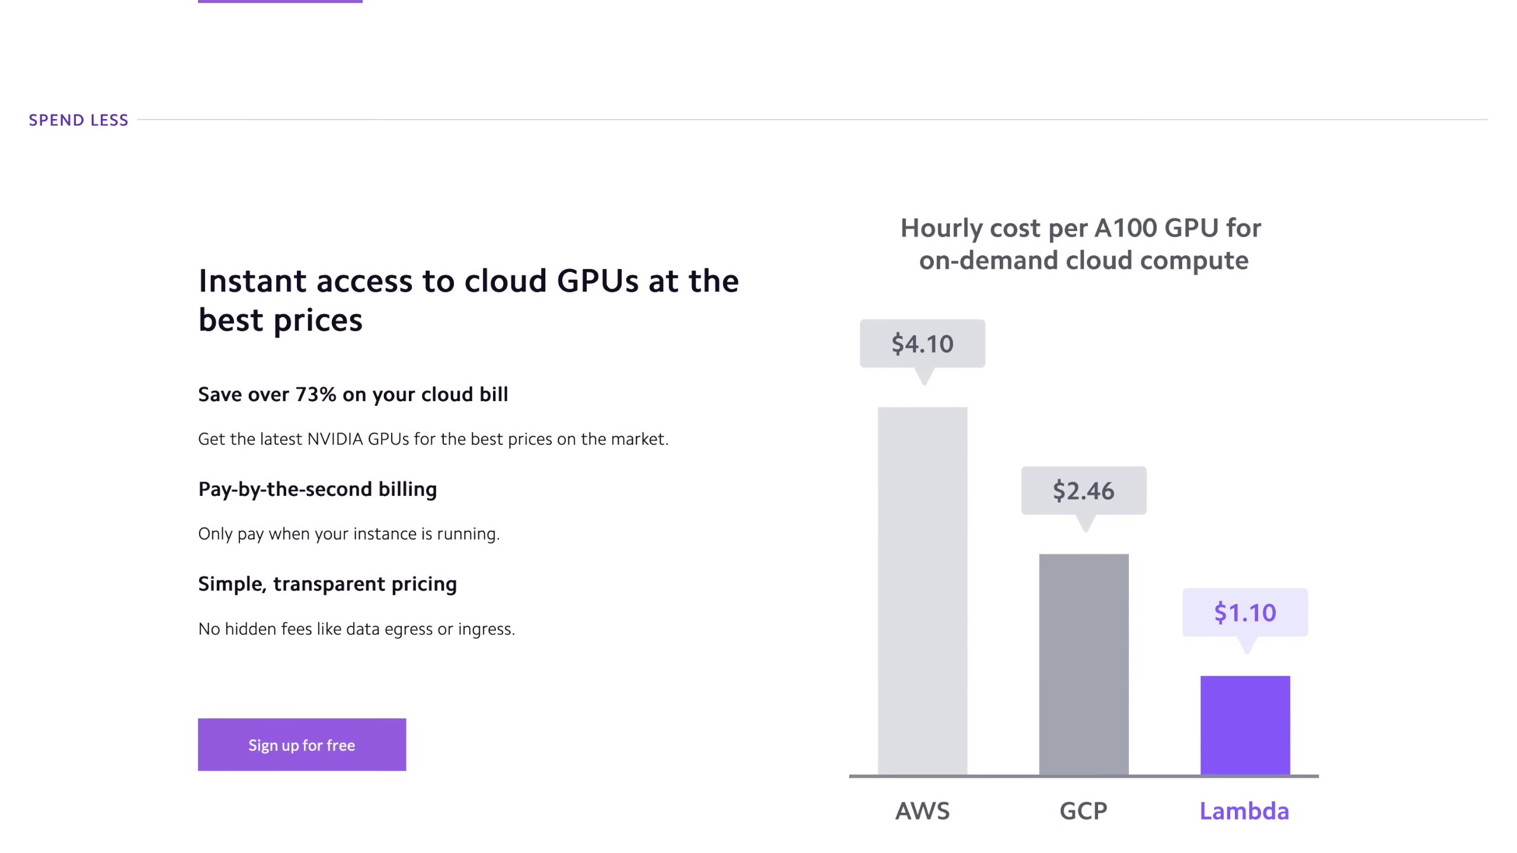
{"action": "scroll", "scroll_direction": "down", "scroll_amount": 3}
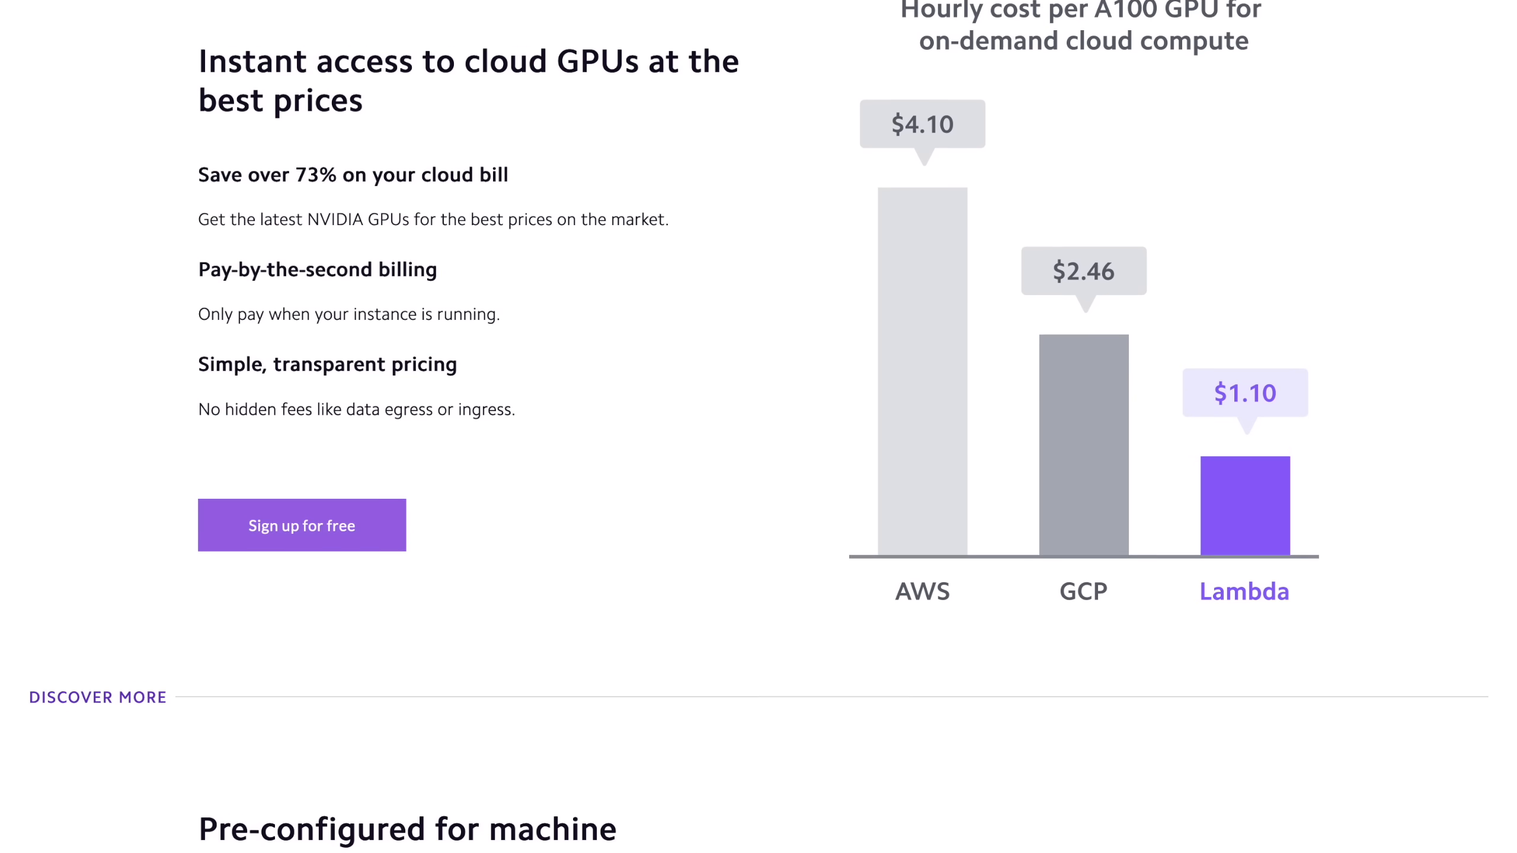
{"action": "scroll", "scroll_direction": "down", "scroll_amount": 3}
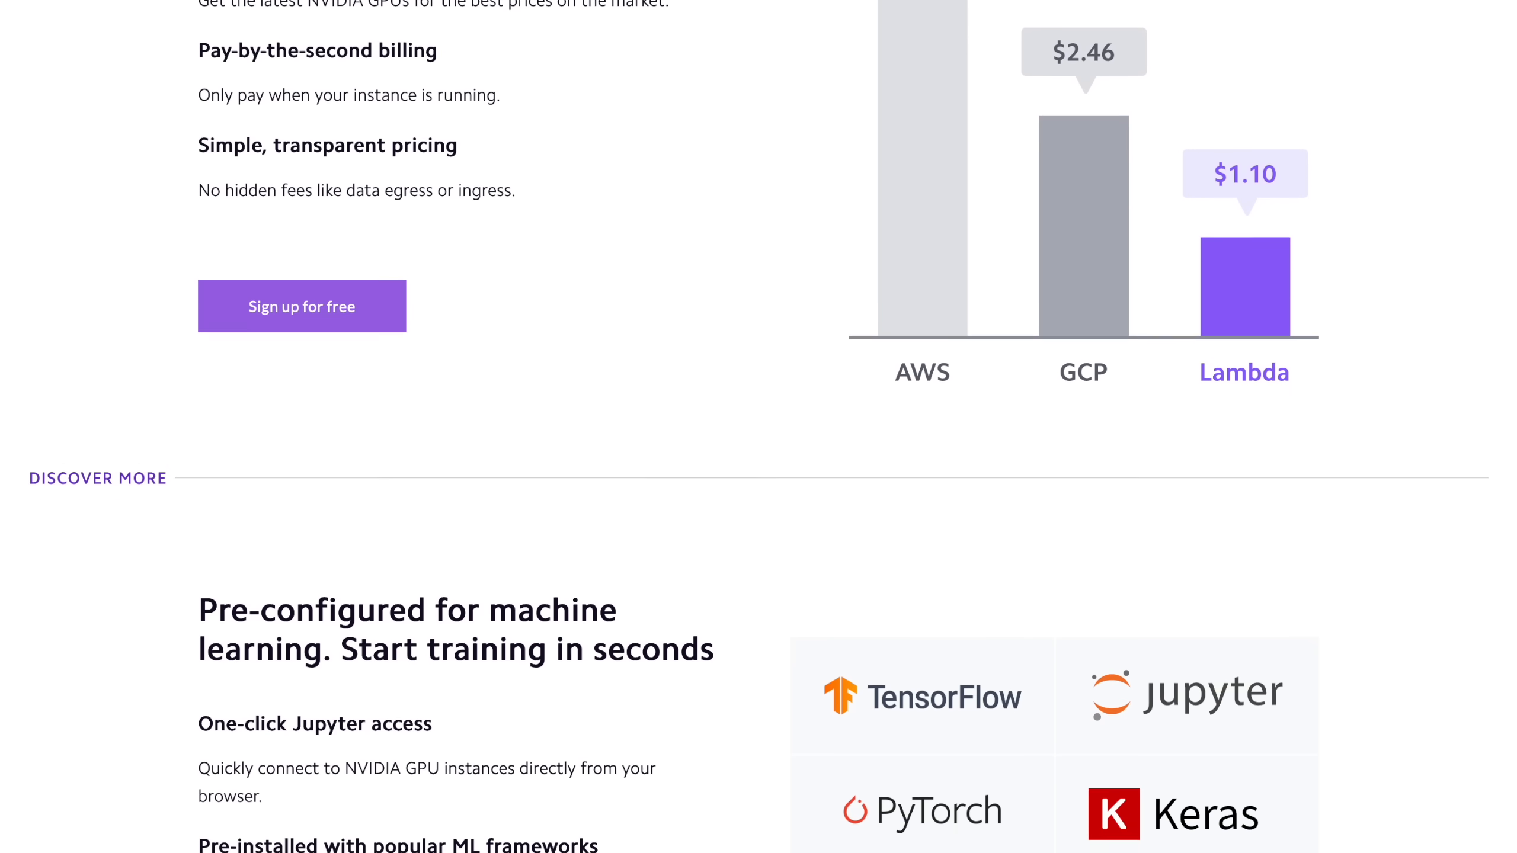
{"action": "scroll", "scroll_direction": "down", "scroll_amount": 3}
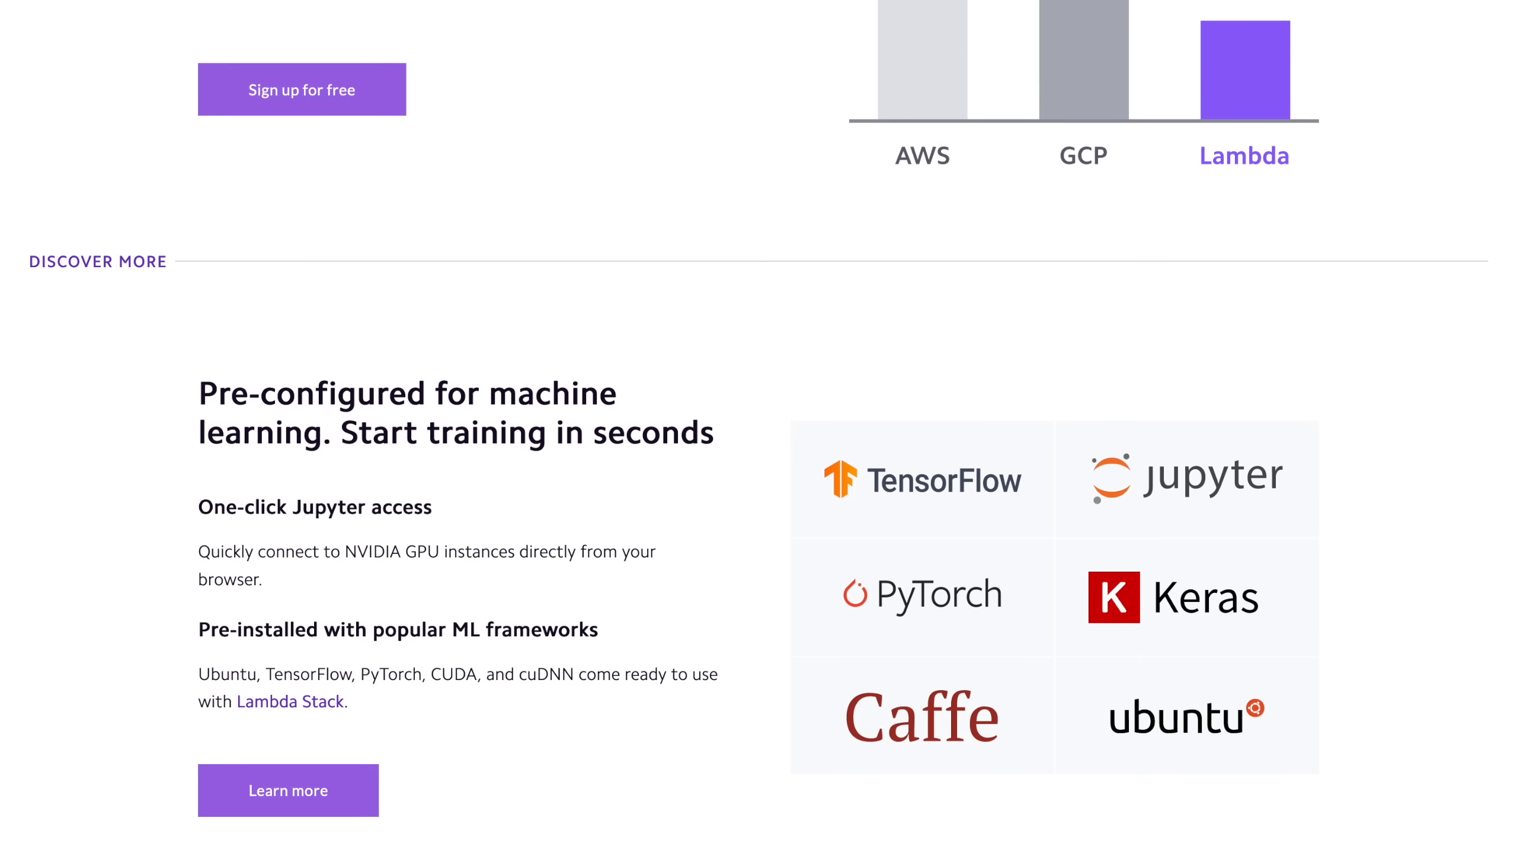
{"action": "scroll", "scroll_direction": "down", "scroll_amount": 3}
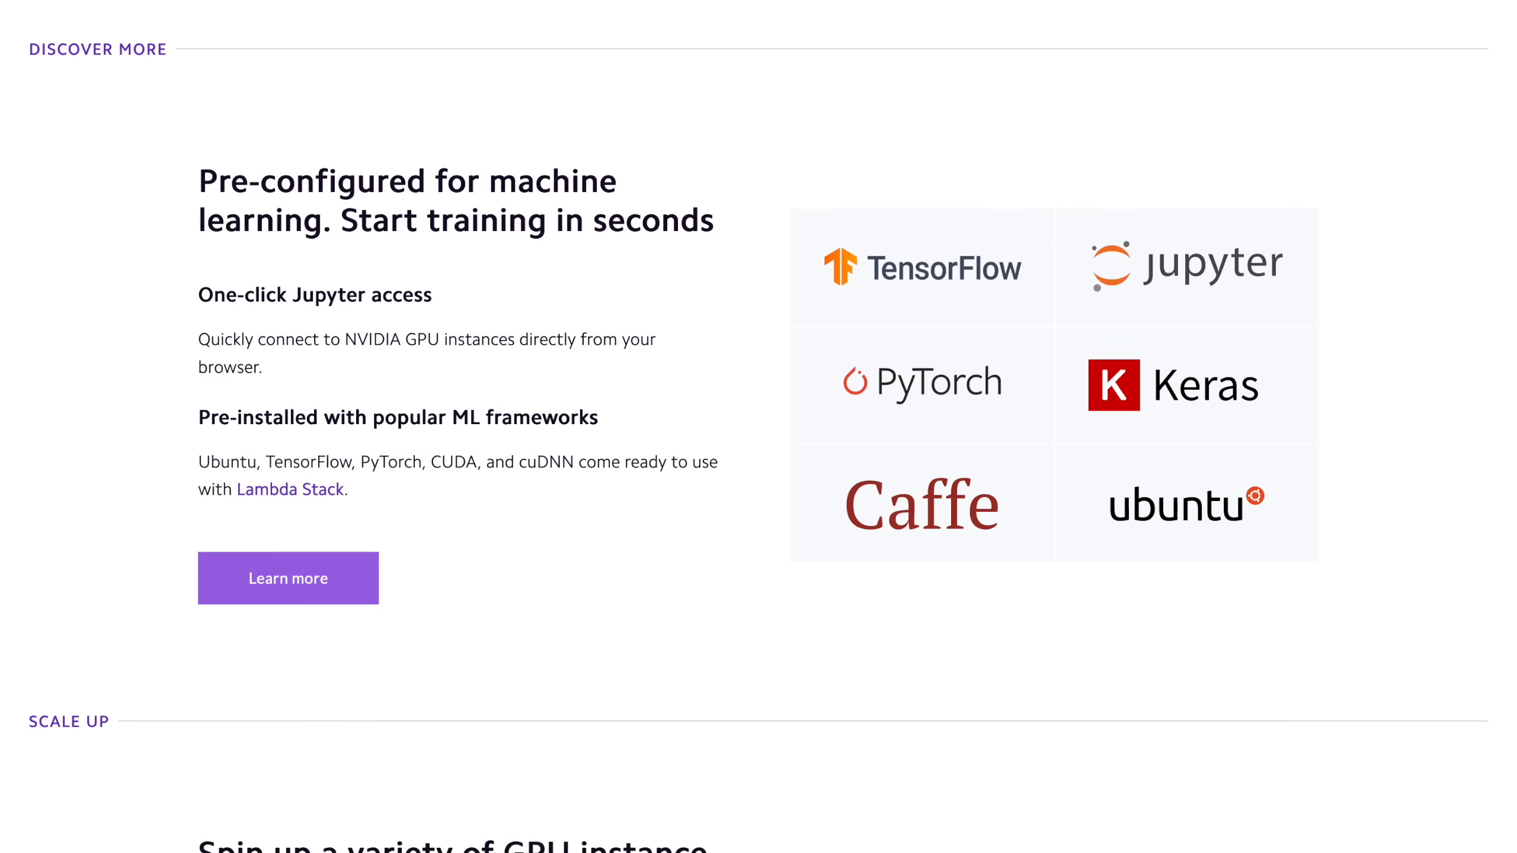
{"action": "scroll", "scroll_direction": "down", "scroll_amount": 3}
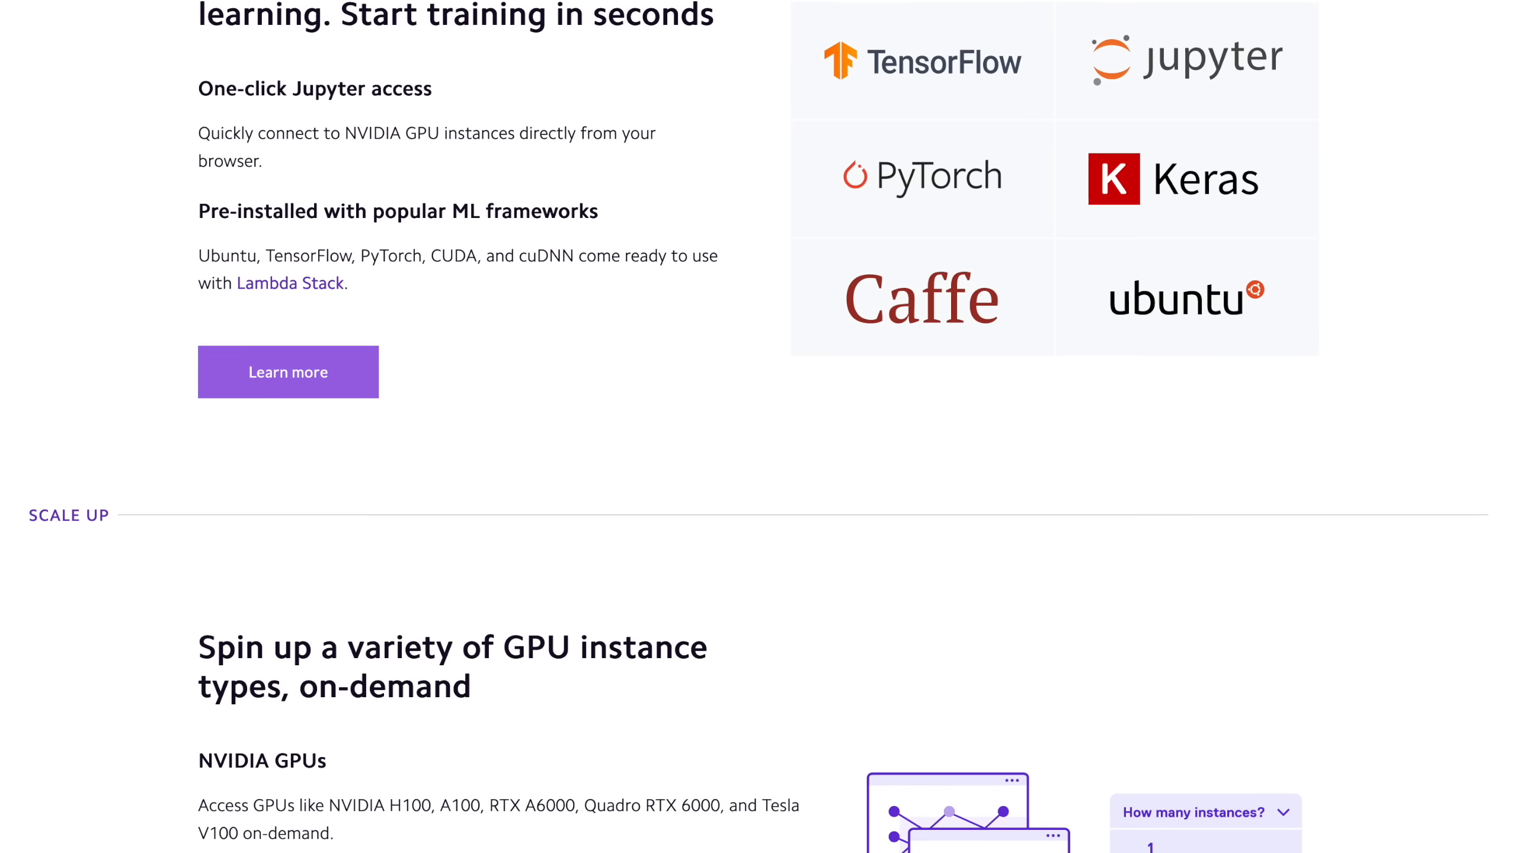
{"action": "scroll", "scroll_direction": "down", "scroll_amount": 3}
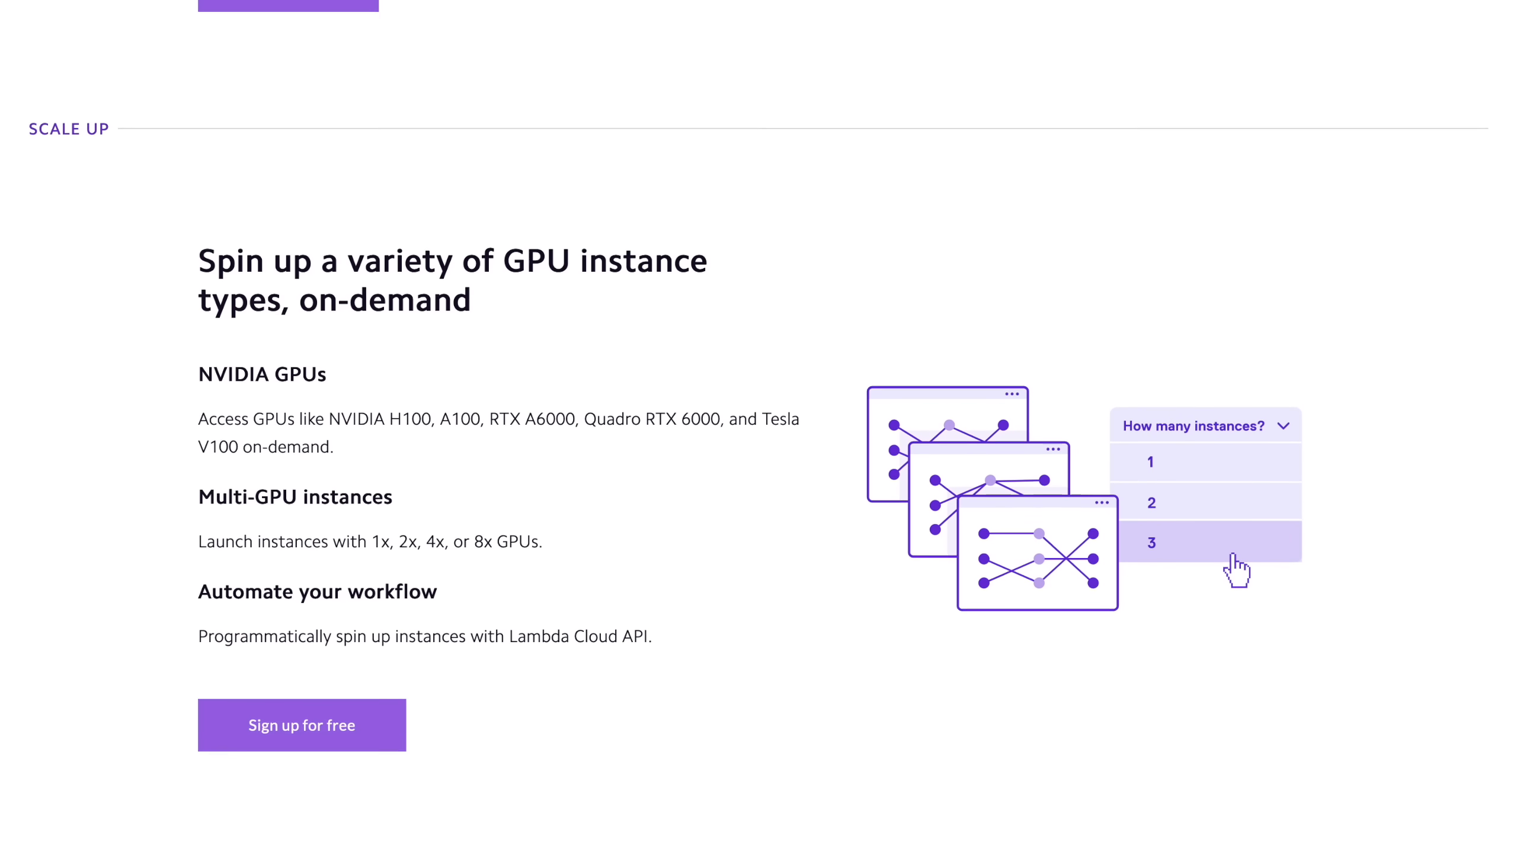
{"action": "scroll", "scroll_direction": "down", "scroll_amount": 3}
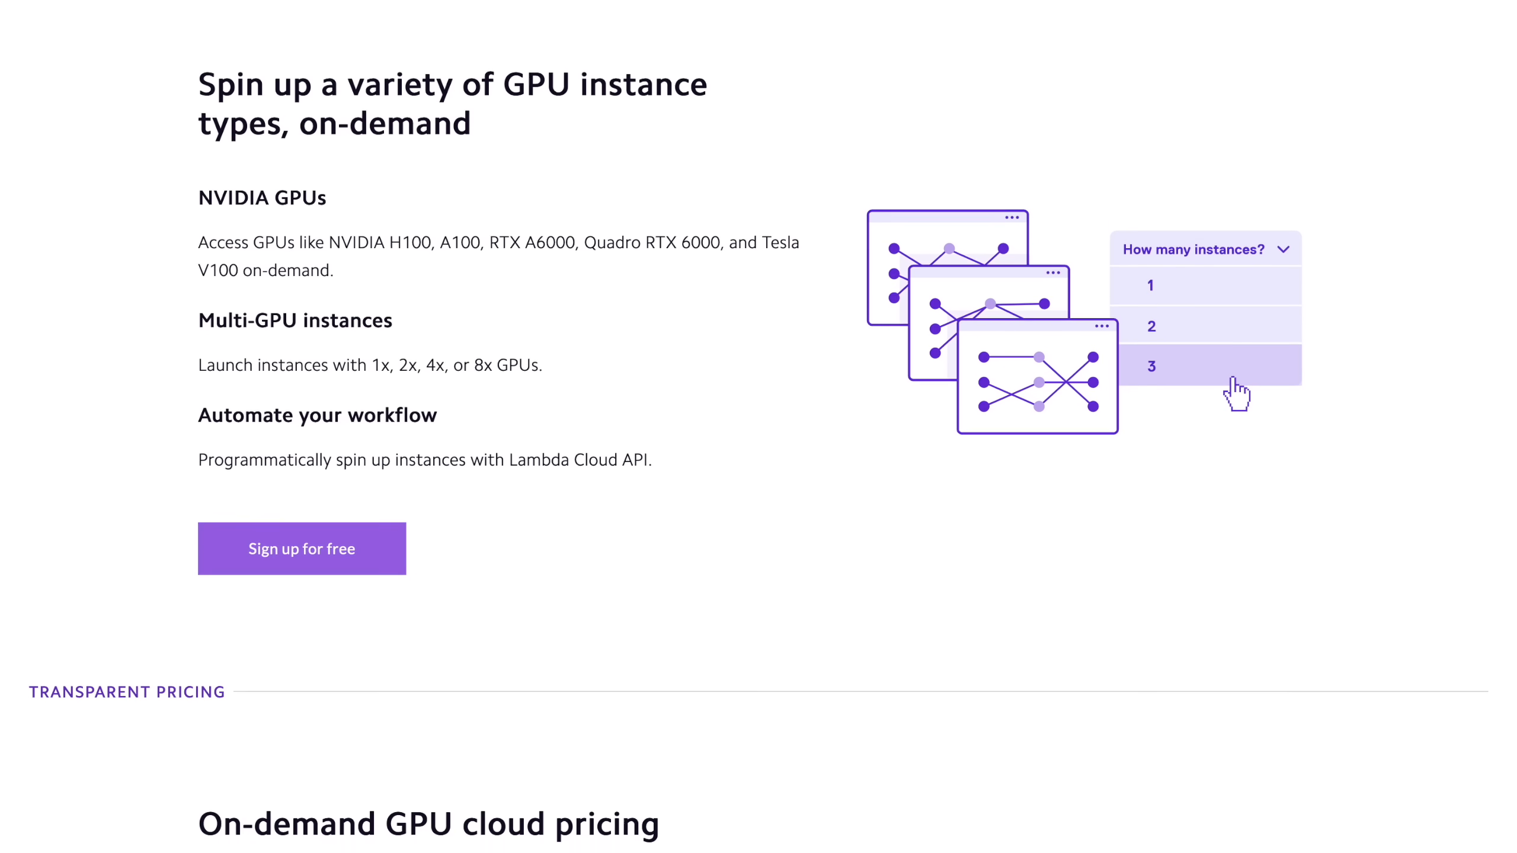
{"action": "scroll", "scroll_direction": "down", "scroll_amount": 3}
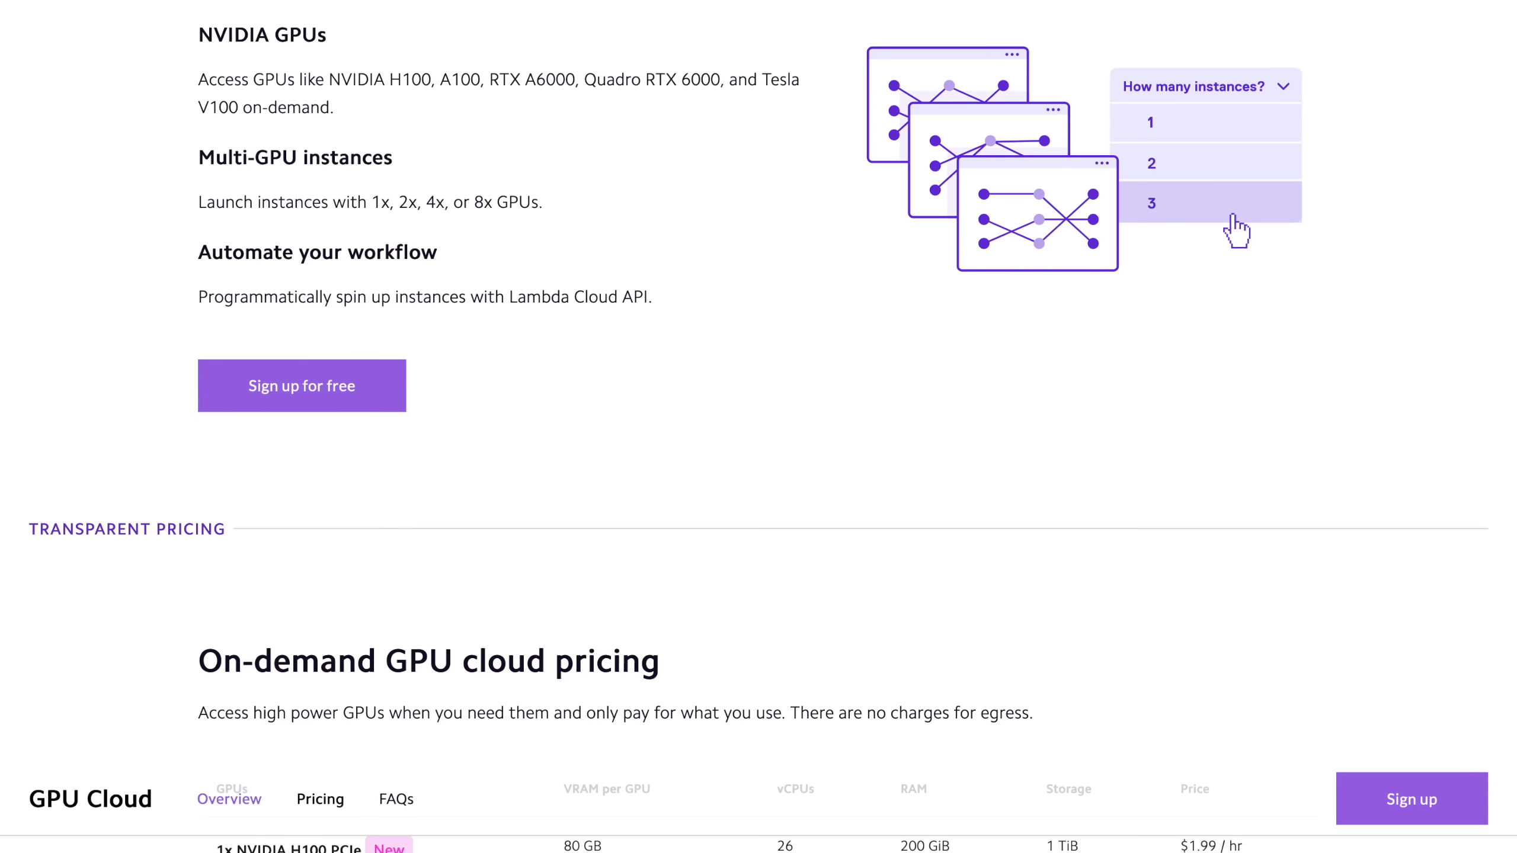
{"action": "scroll", "scroll_direction": "down", "scroll_amount": 3}
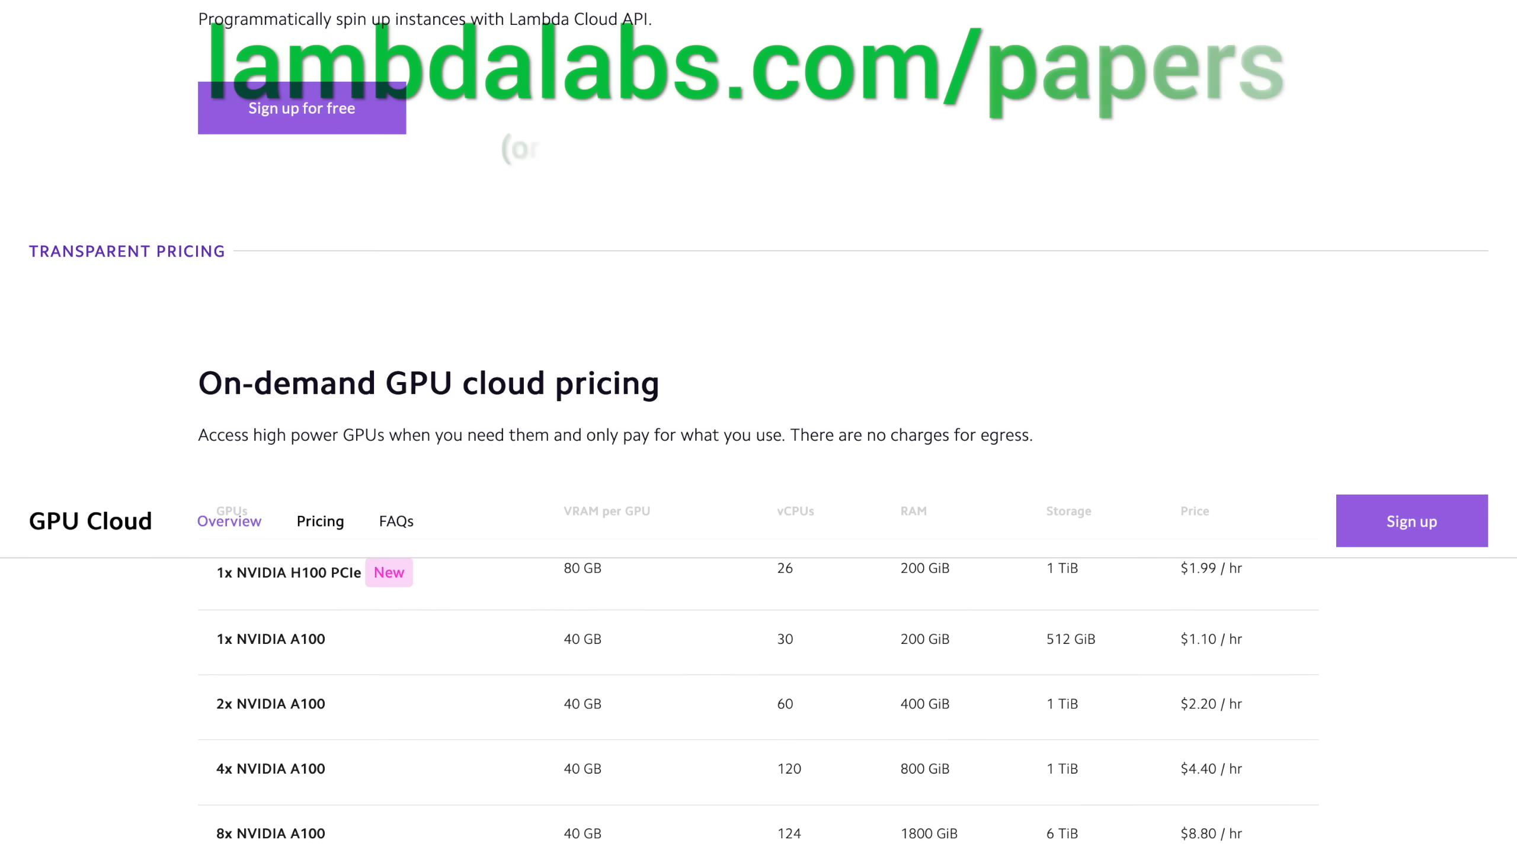
{"action": "scroll", "scroll_direction": "down", "scroll_amount": 3}
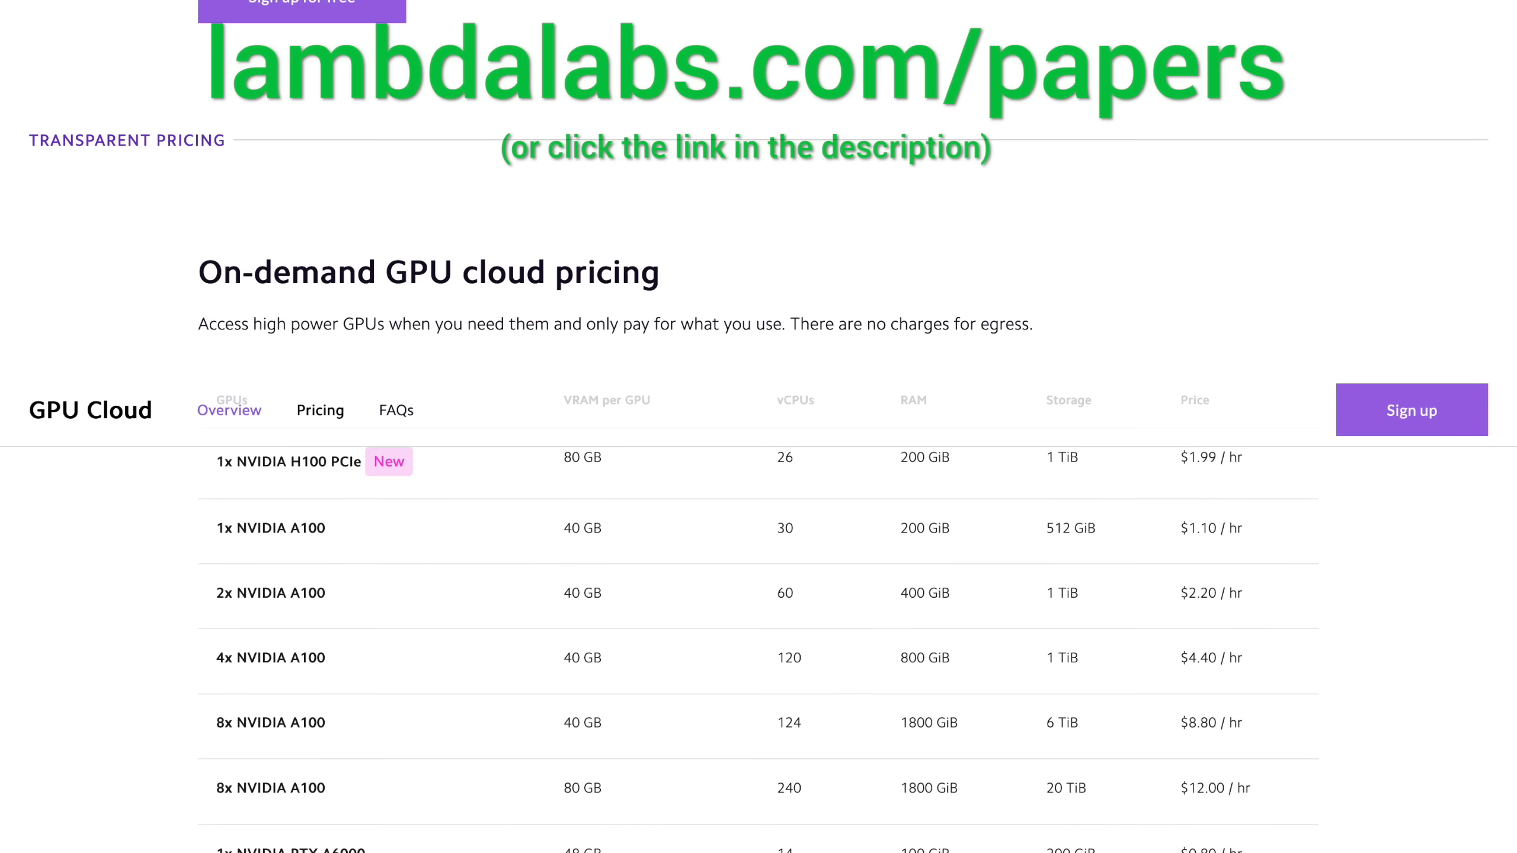
{"action": "scroll", "scroll_direction": "down", "scroll_amount": 3}
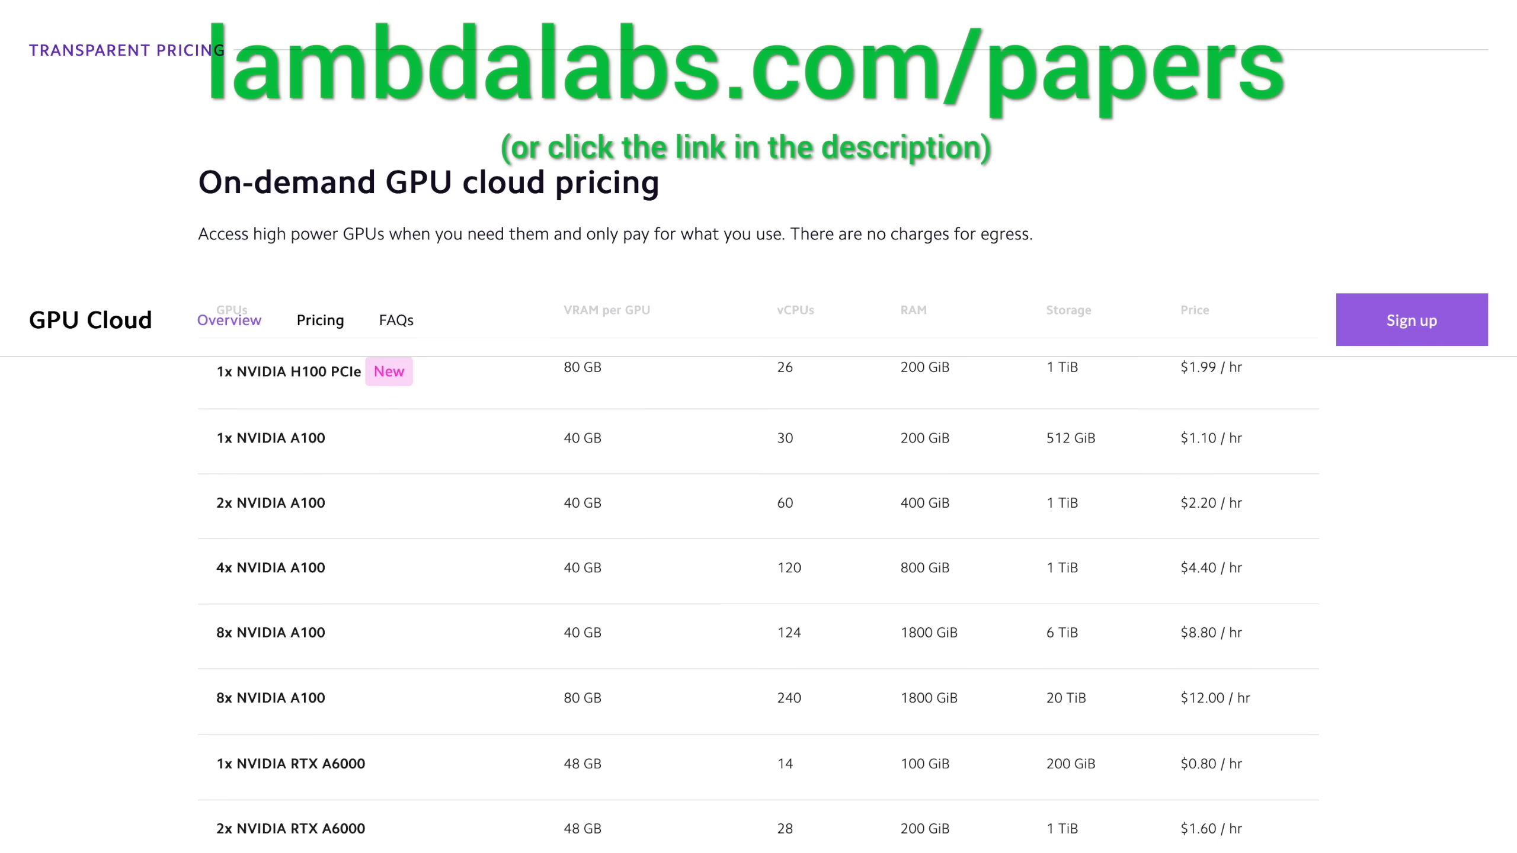
{"action": "scroll", "scroll_direction": "down", "scroll_amount": 3}
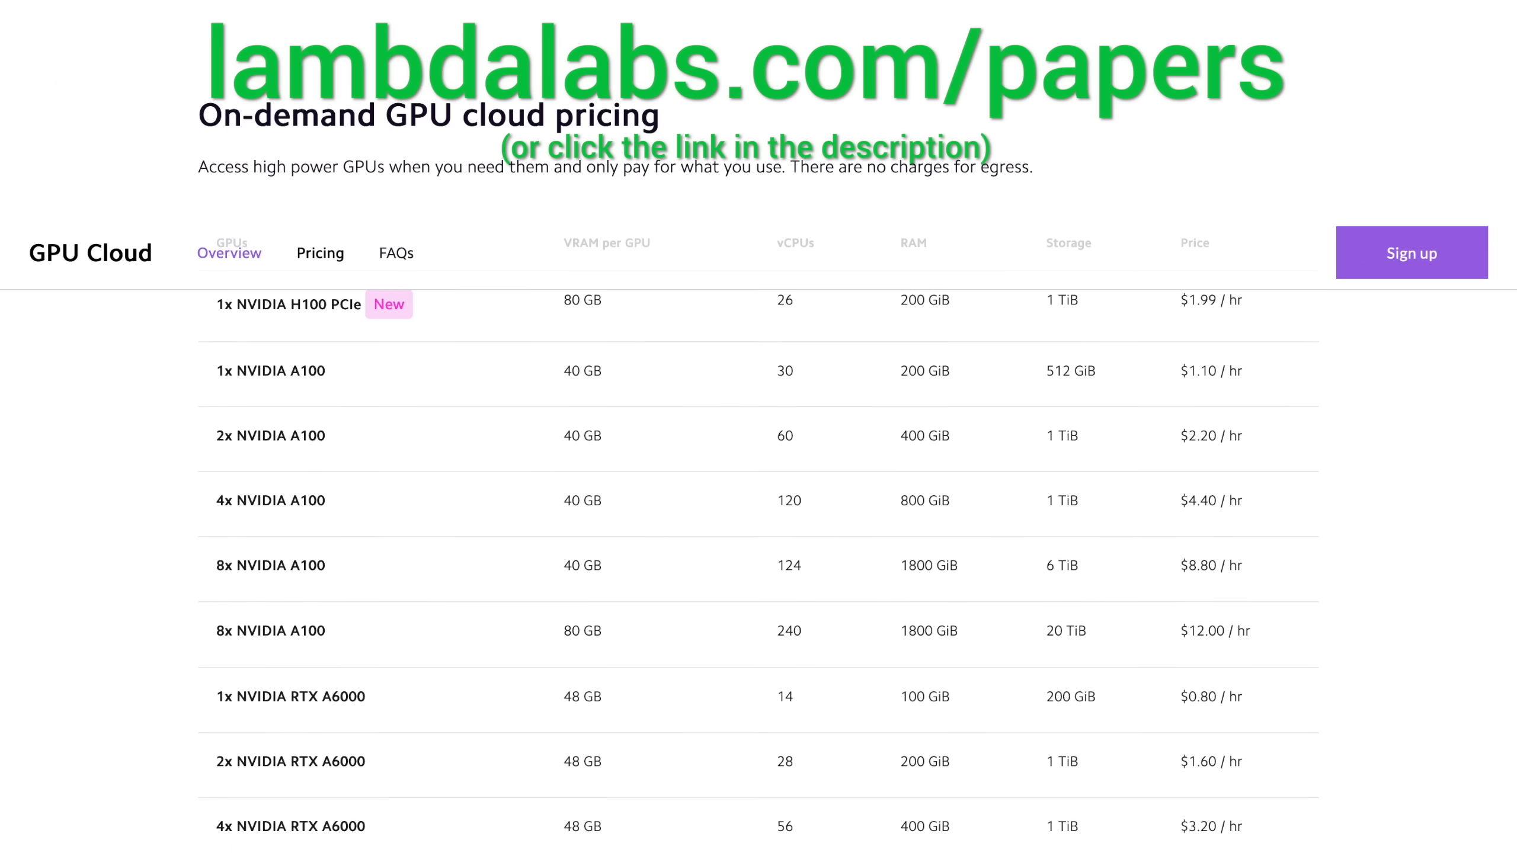
{"action": "scroll", "scroll_direction": "down", "scroll_amount": 3}
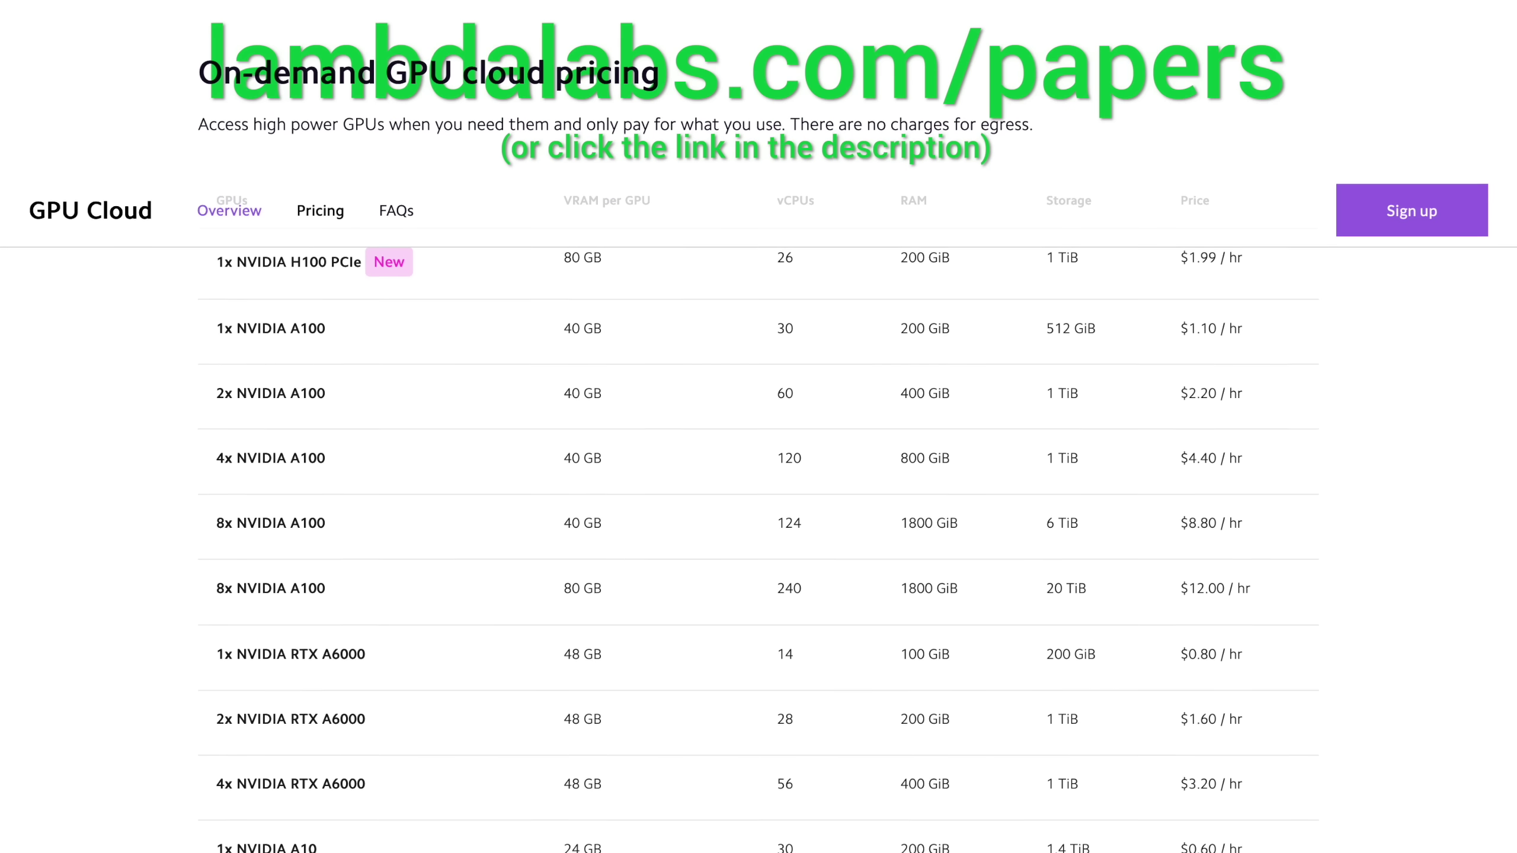
{"action": "scroll", "scroll_direction": "down", "scroll_amount": 3}
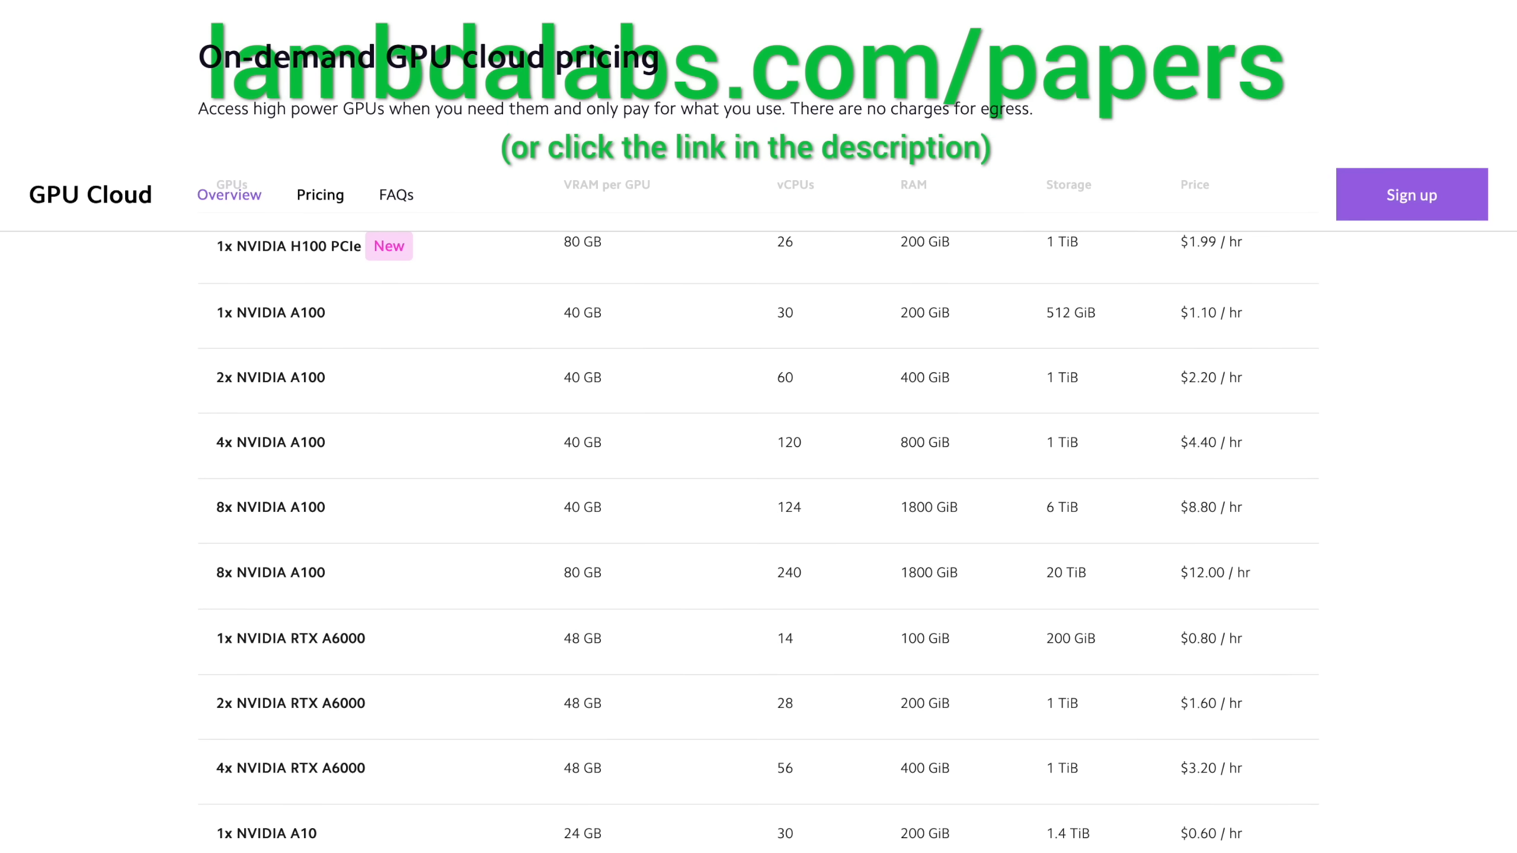